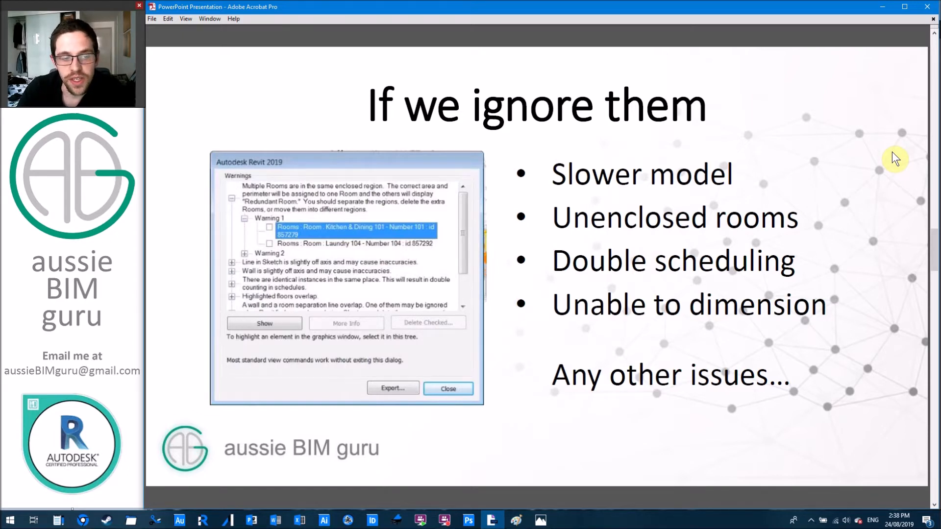
mouse_move(902, 142)
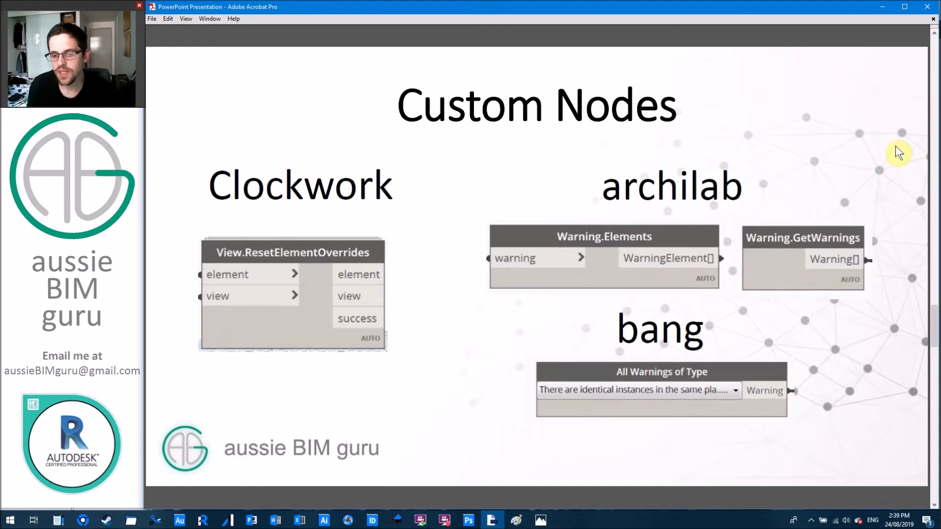
mouse_move(843, 108)
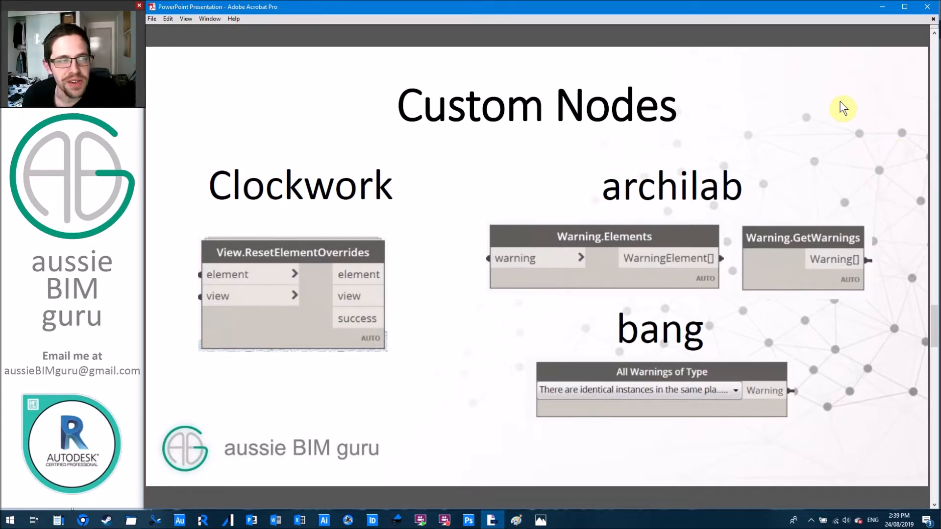
mouse_move(853, 128)
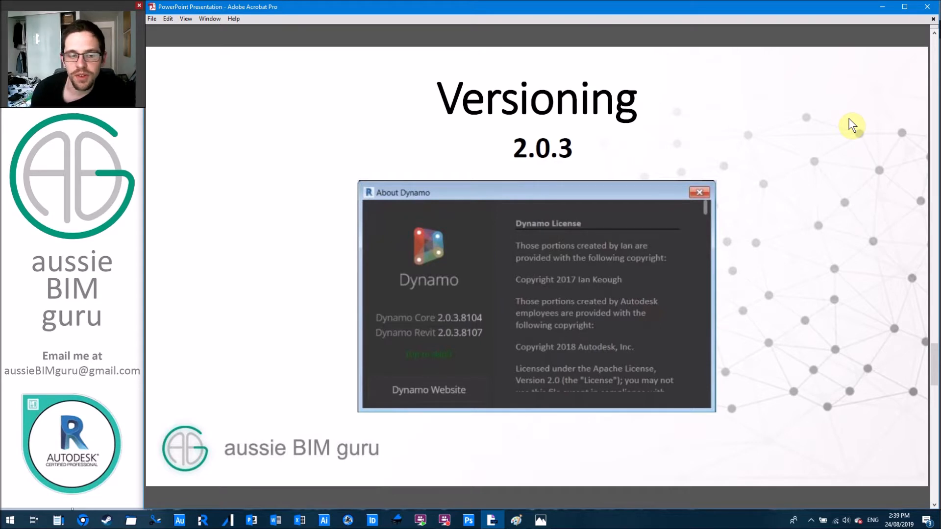
Advance the Acrobat slides to the Versioning slide about Dynamo 2.0.3
left_click(699, 191)
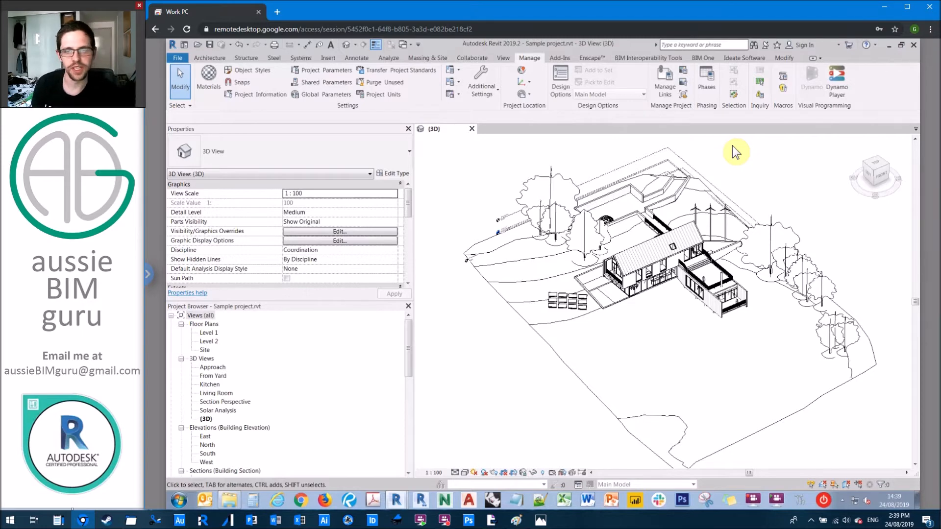
mouse_move(759, 93)
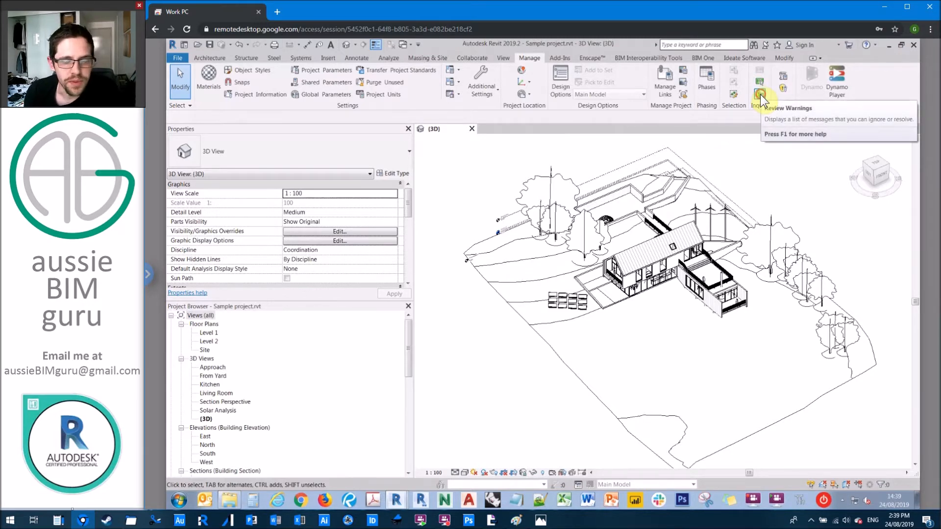
Review the model's warnings and expand the Multiple Rooms redundant-room warning
left_click(758, 93)
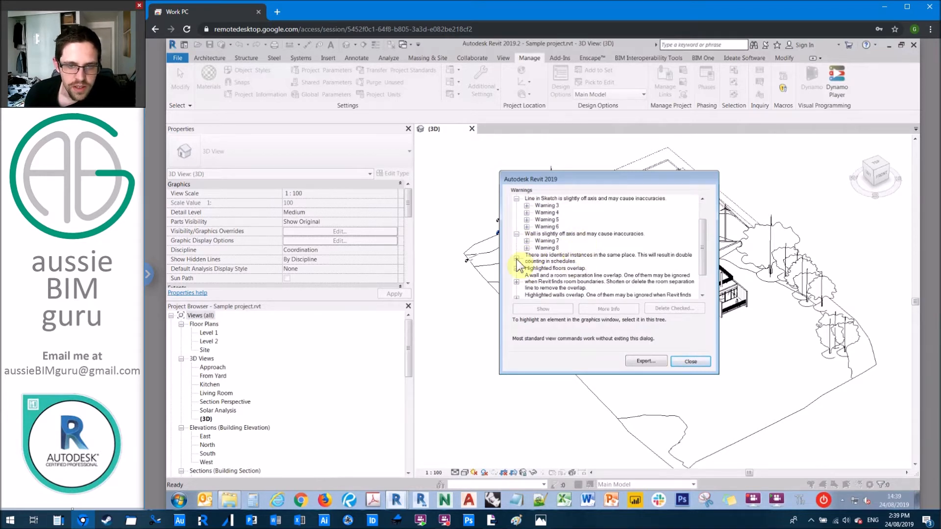
scroll("down", 3)
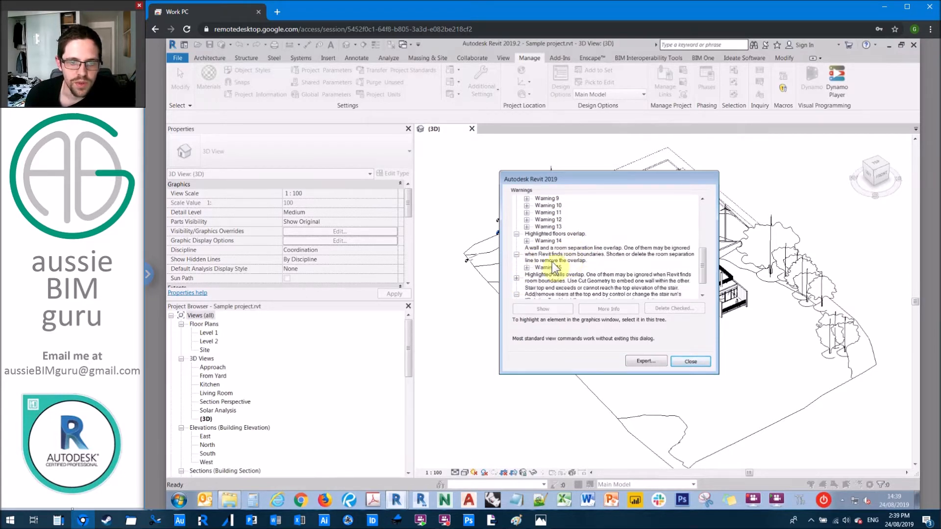
scroll("down", 3)
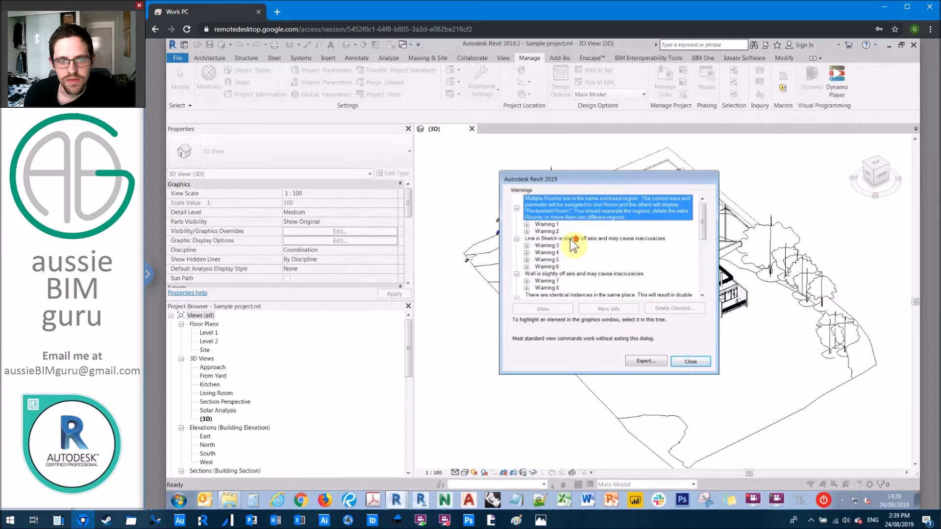
left_click(527, 224)
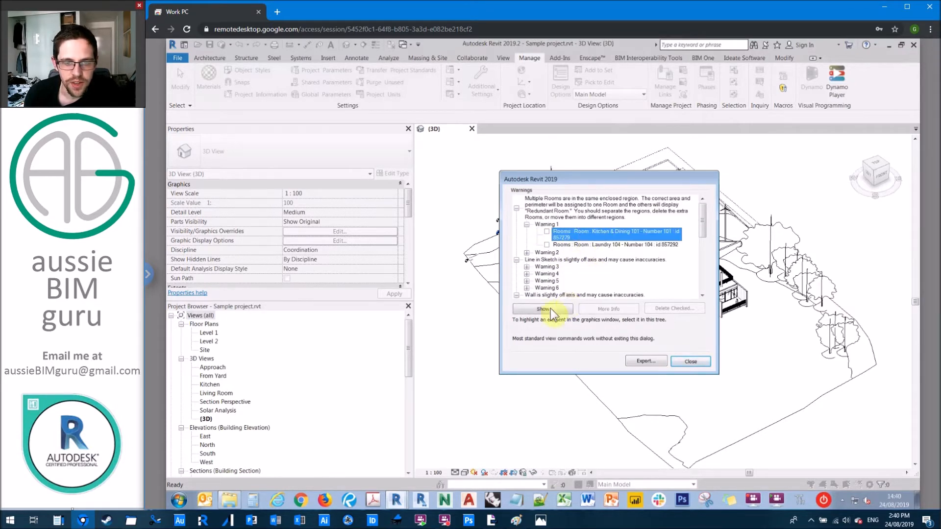
Show the warned Kitchen & Dining room on Level 1, then close the warnings list
left_click(543, 309)
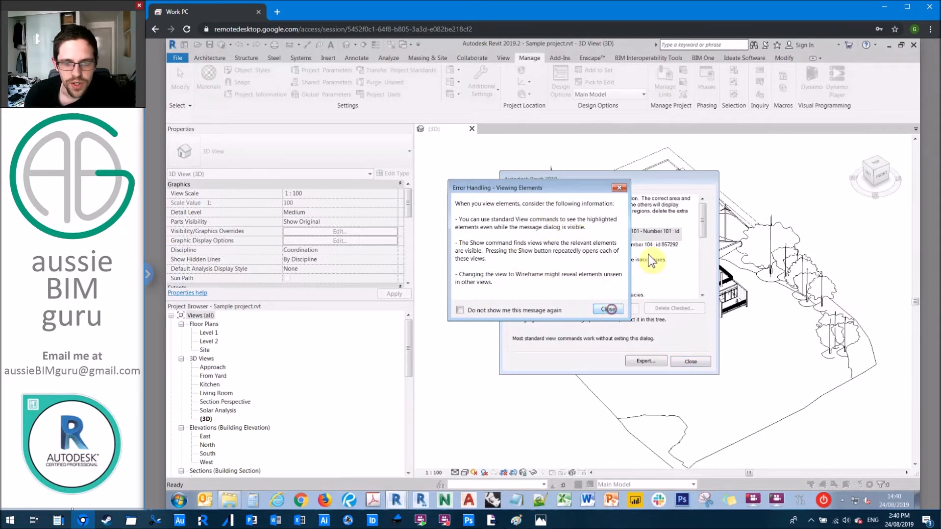
left_click(608, 309)
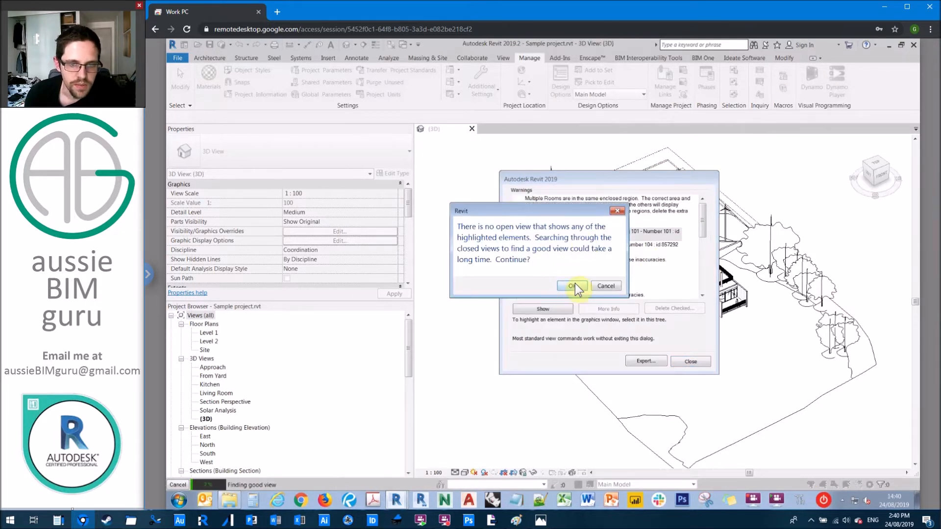
left_click(572, 286)
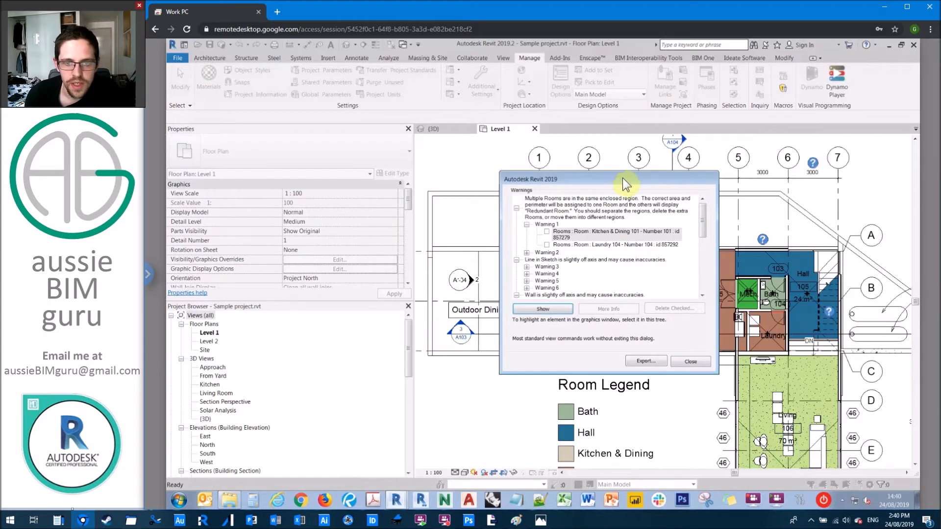
left_click_drag(624, 178, 432, 168)
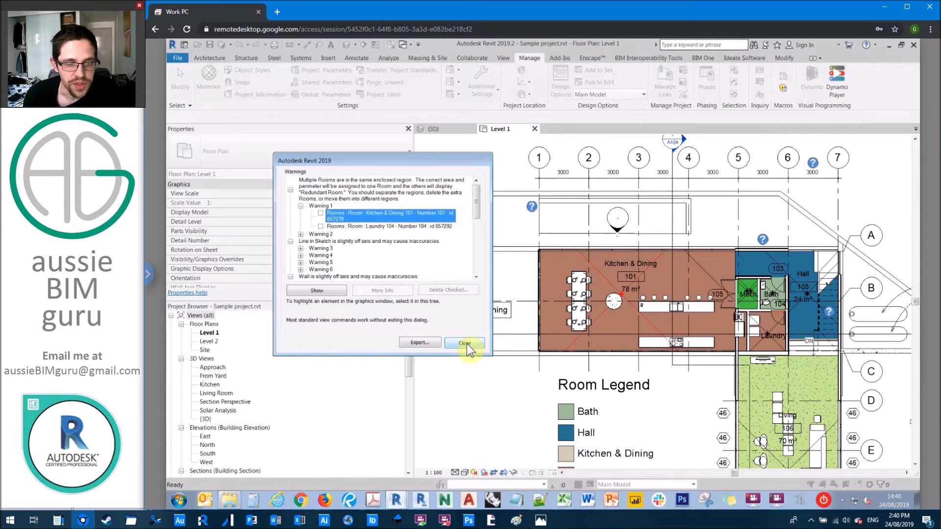
left_click(464, 343)
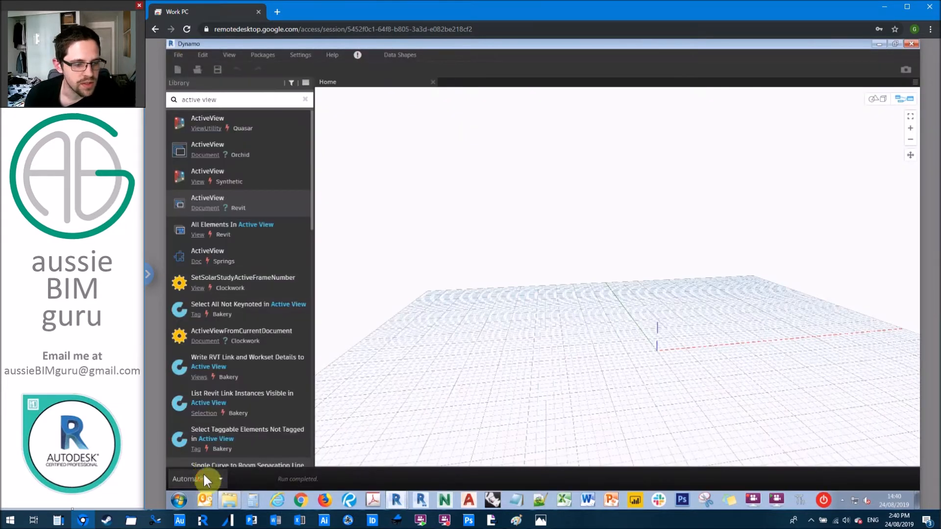
Set the workspace to Manual run mode and save it as Demo script.dyn
left_click(178, 55)
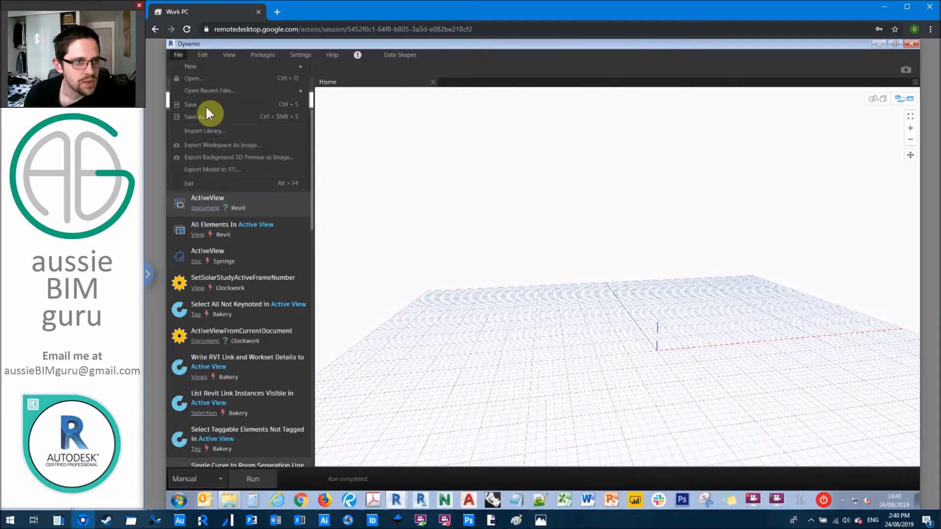
left_click(195, 116)
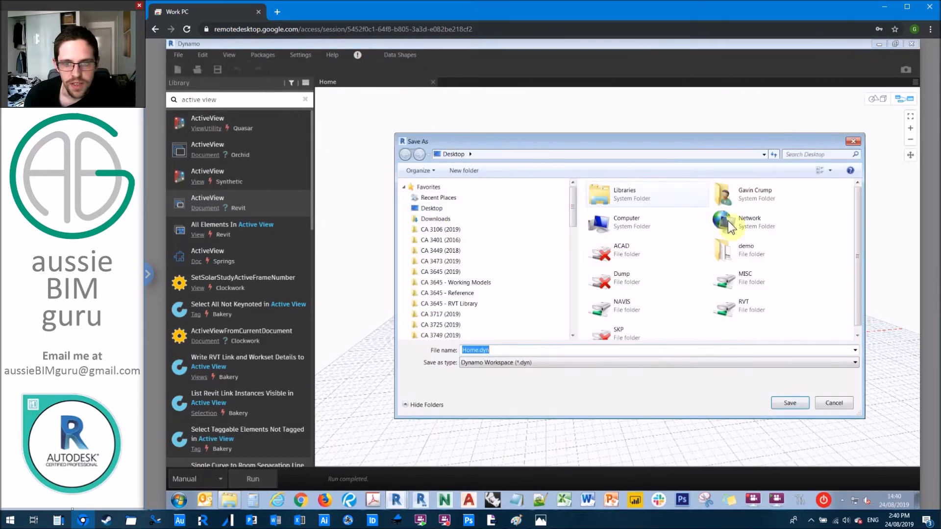
double_click(746, 250)
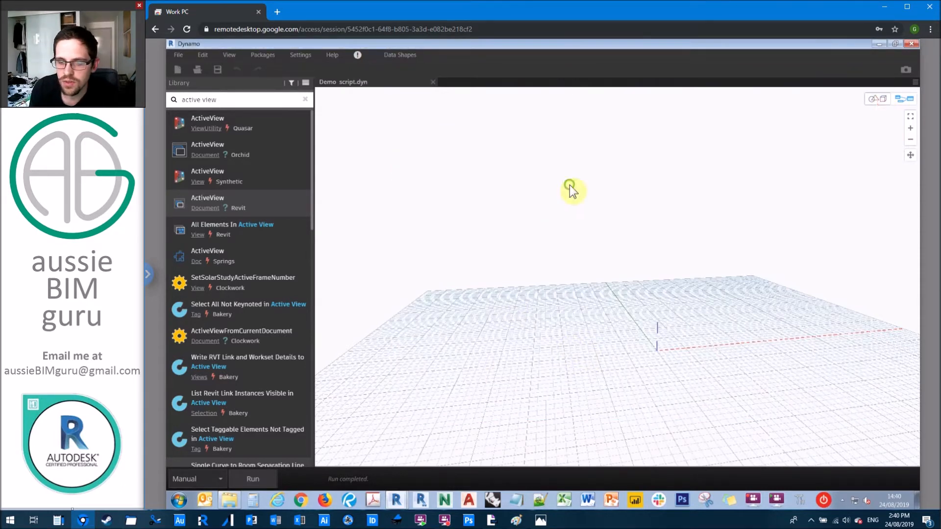
left_click(903, 99)
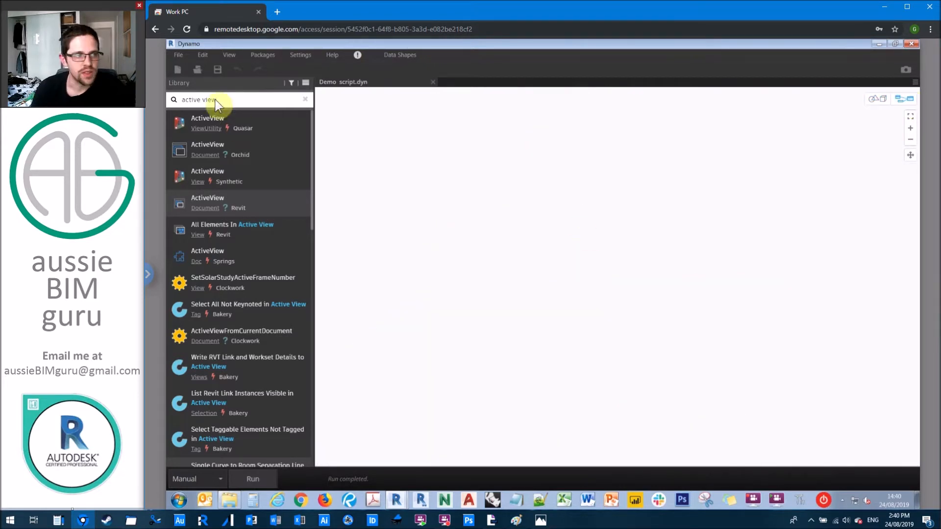
Place Warning.GetWarnings and feed its warnings into a Warning.Elements node
type("warning")
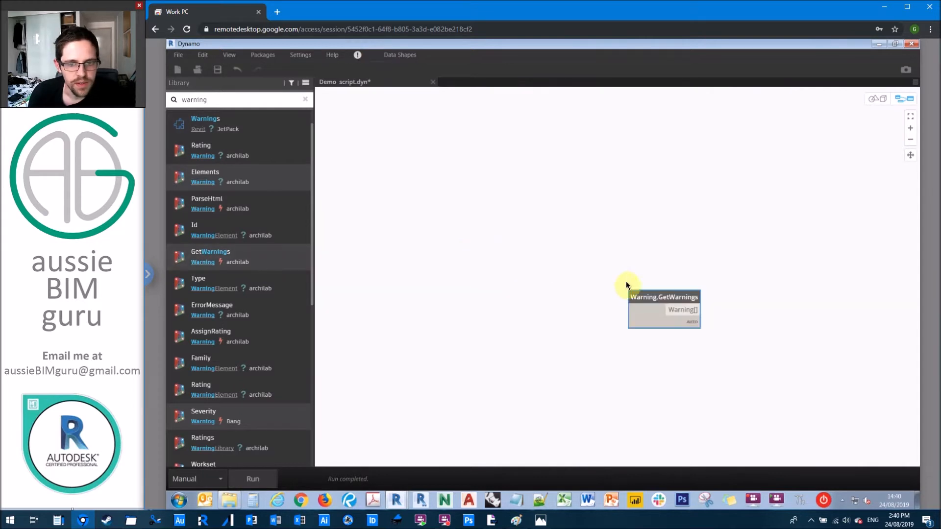
left_click_drag(664, 308, 517, 241)
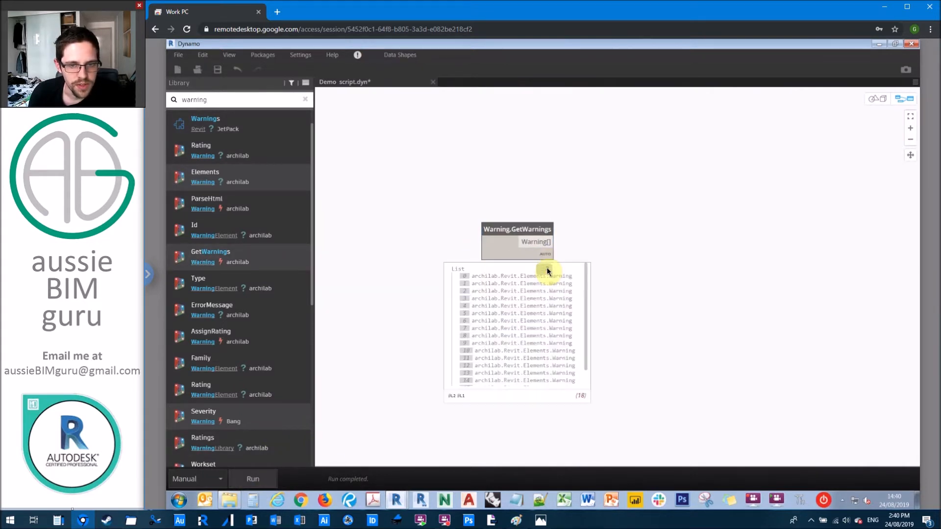
scroll("down", 3)
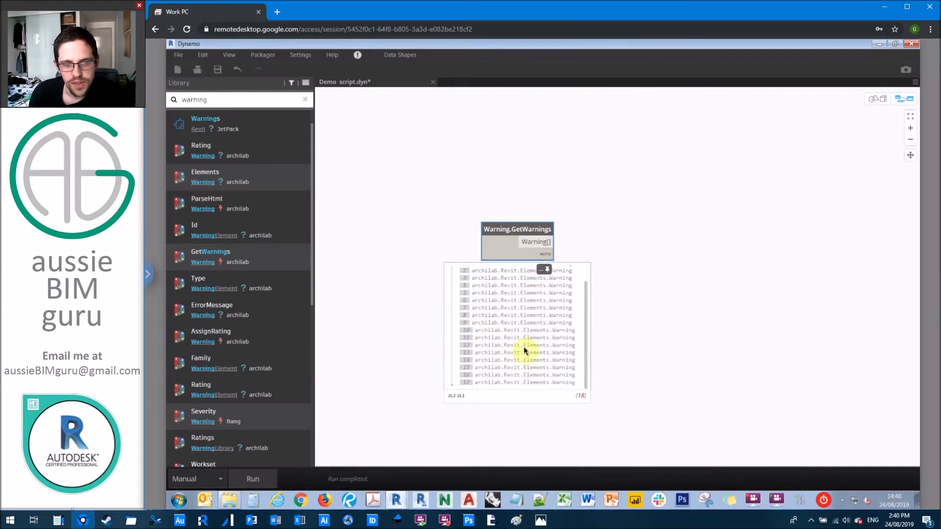
mouse_move(656, 255)
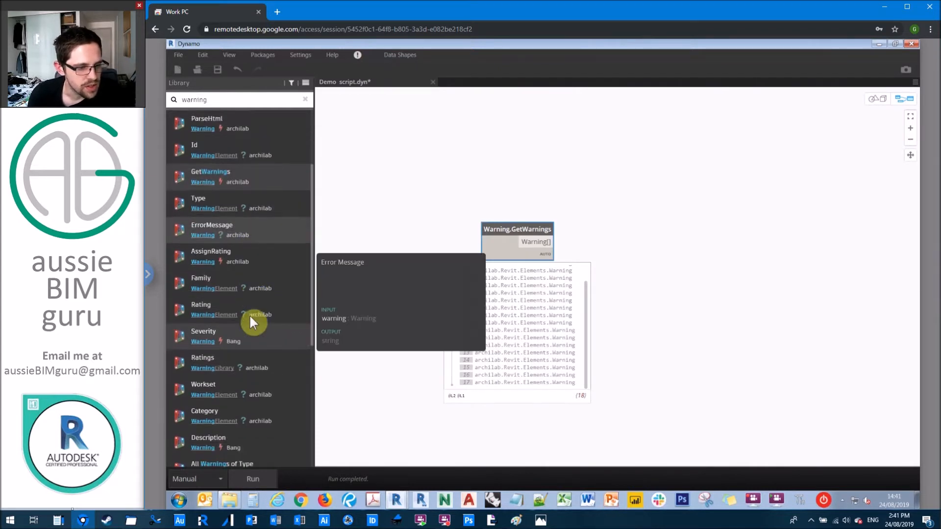
scroll("down", 3)
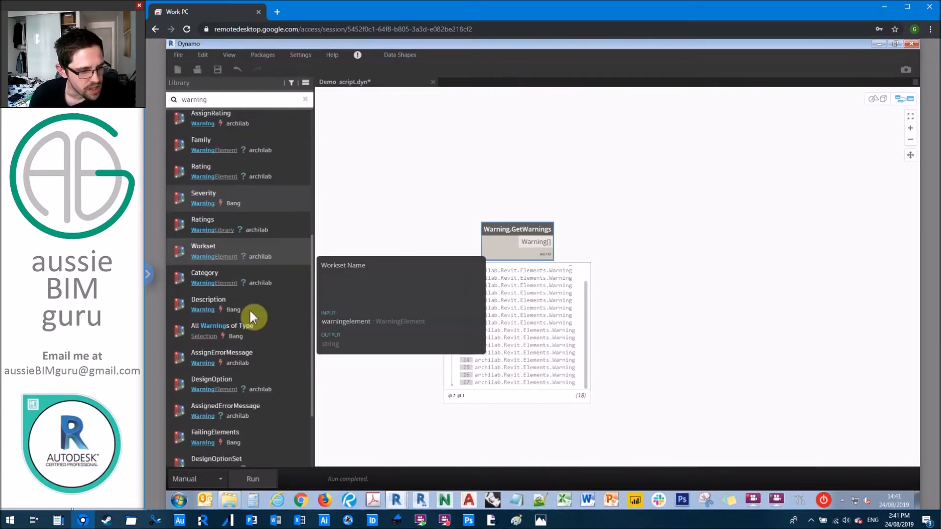
scroll("down", 3)
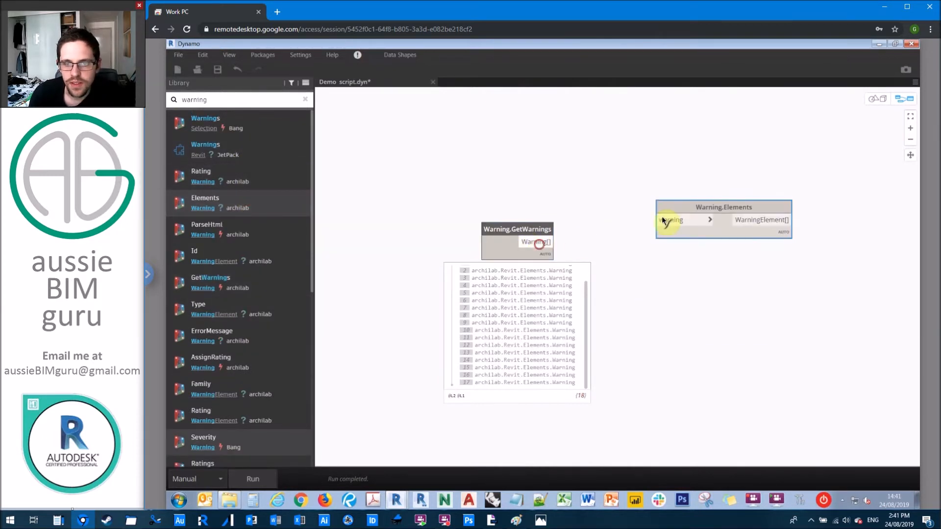
left_click_drag(546, 241, 672, 220)
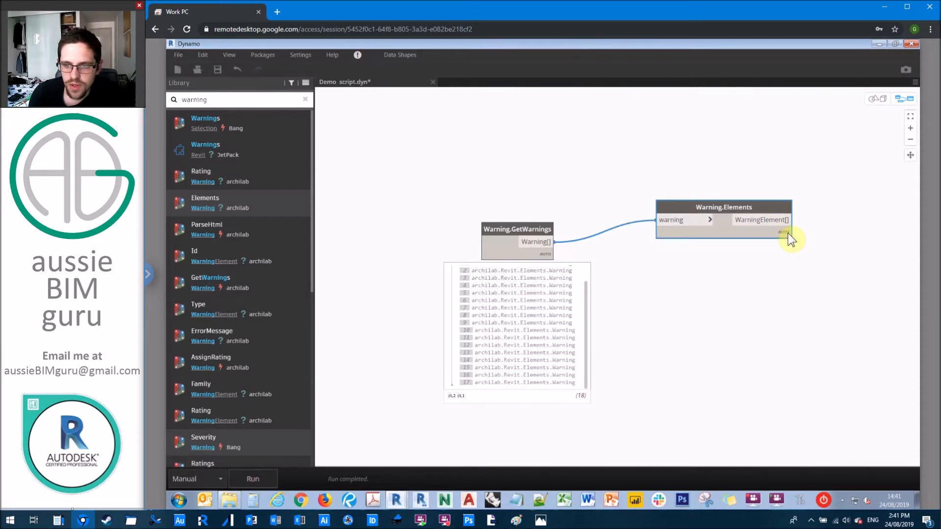
Add a WarningElement.Id node after Warning.Elements and shift the graph left for room
left_click(782, 233)
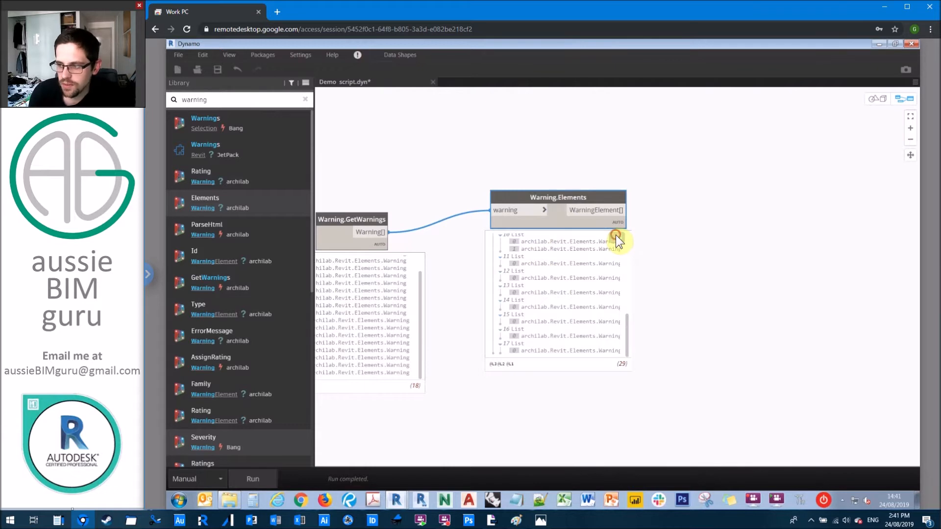
mouse_move(264, 243)
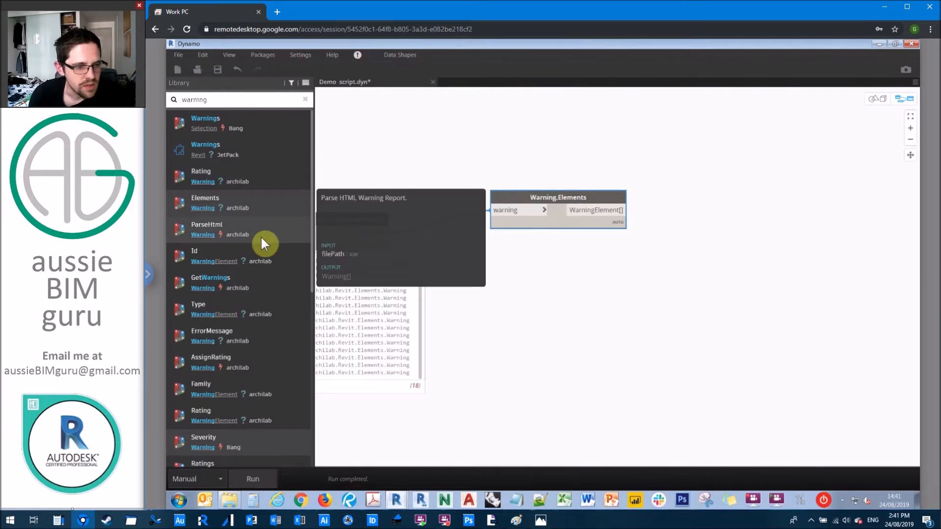
scroll("down", 3)
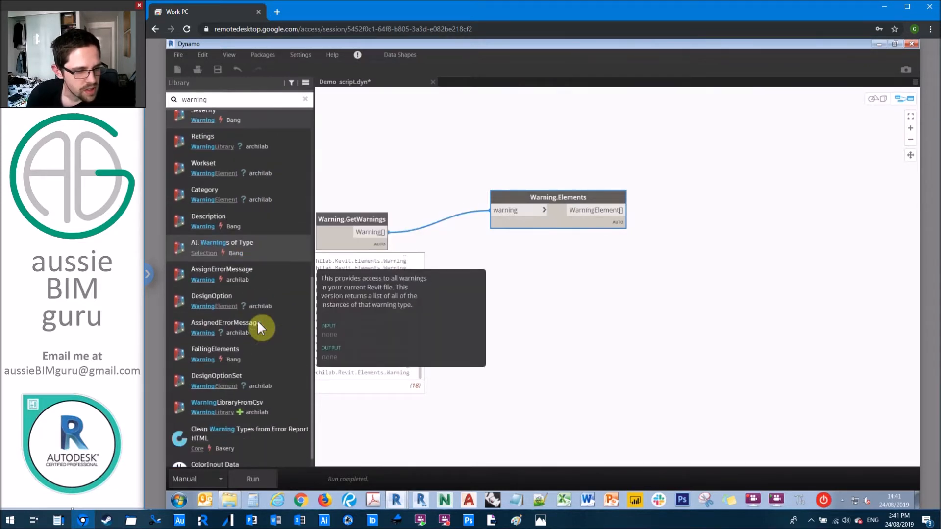
scroll("down", 3)
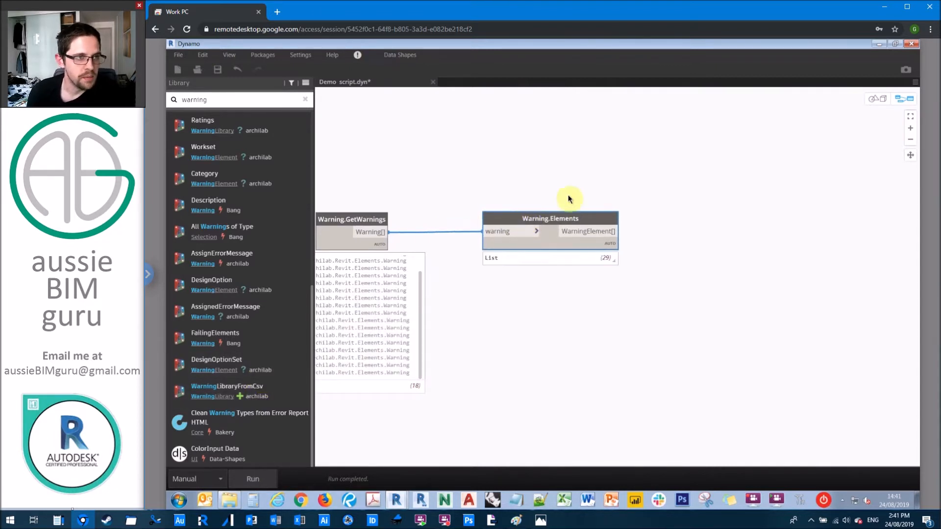
left_click_drag(568, 199, 512, 186)
type("flatte")
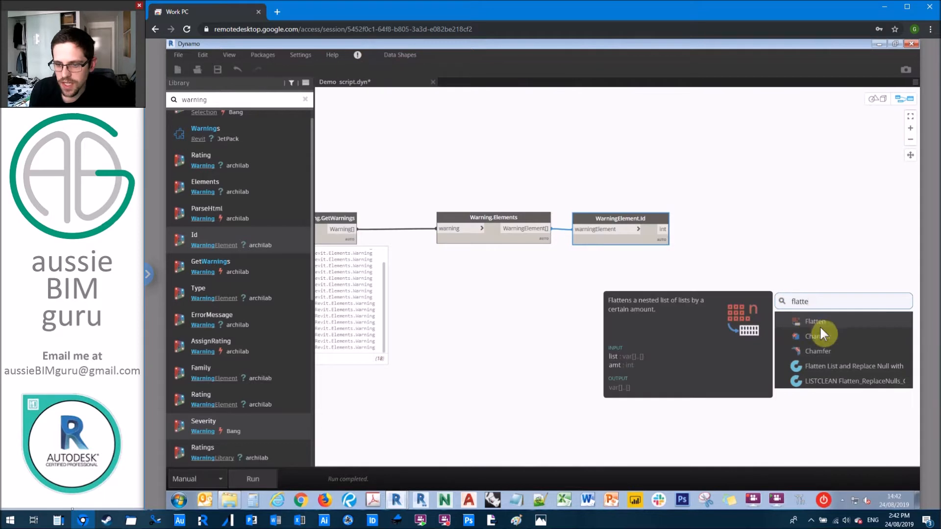
Chain List.Flatten and List.UniqueItems after the warning element Ids
left_click(816, 321)
type("unqiue")
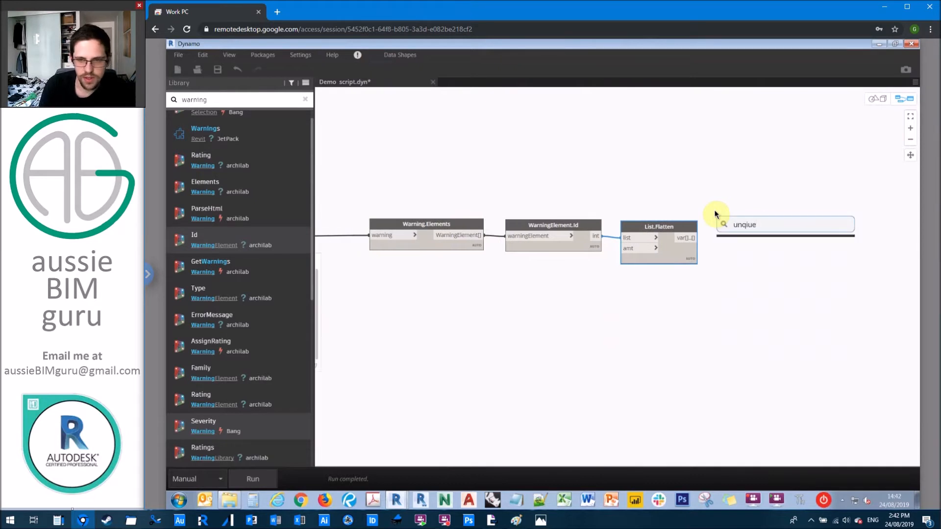
key("Backspace")
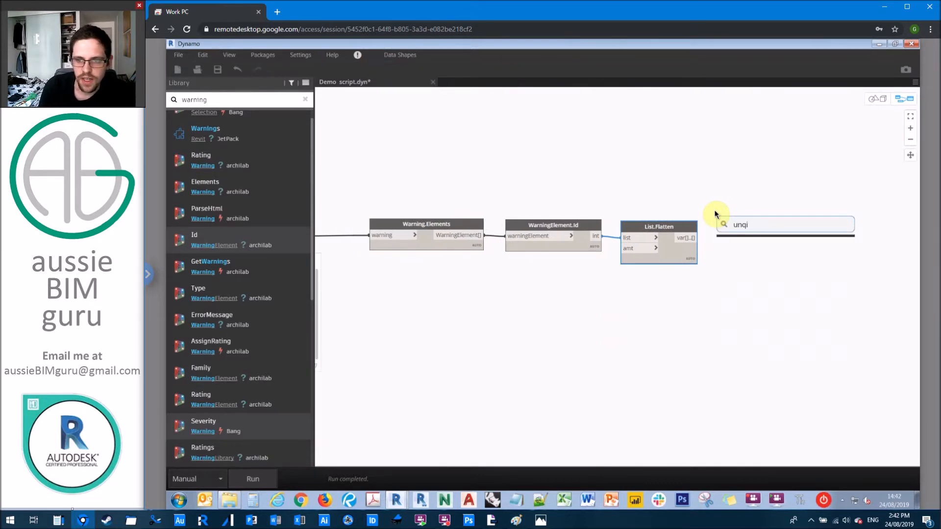
type("unique items")
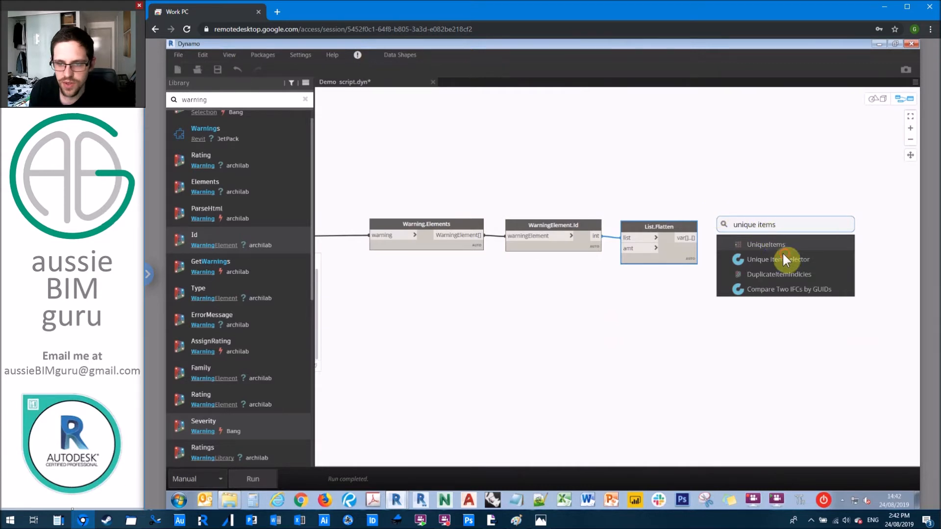
left_click(765, 245)
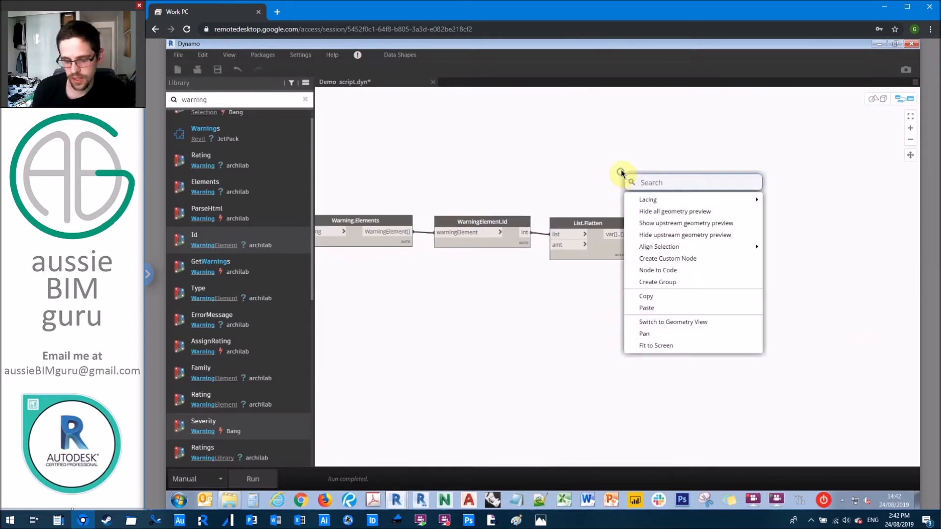
Add All Elements In Active View and feed its elements into an Element.Id node
type("all elements in activ")
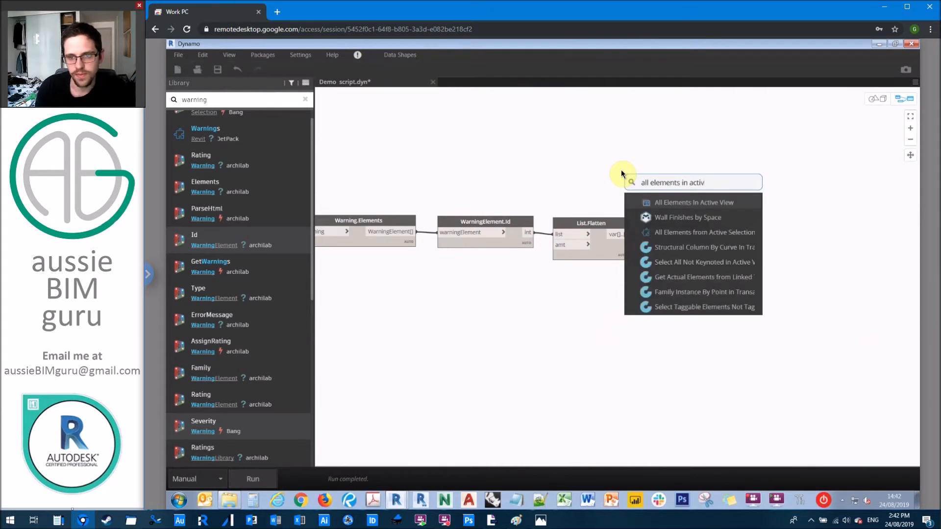
left_click(694, 202)
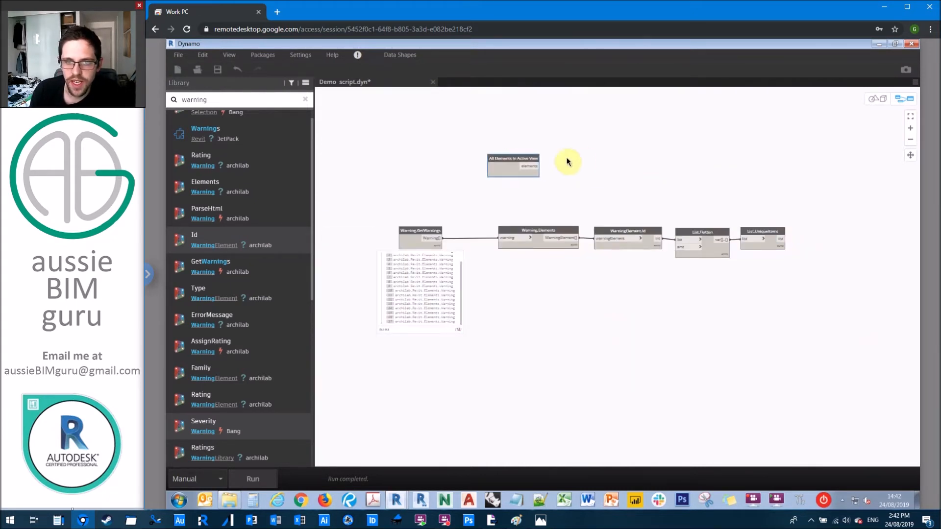
type("ele")
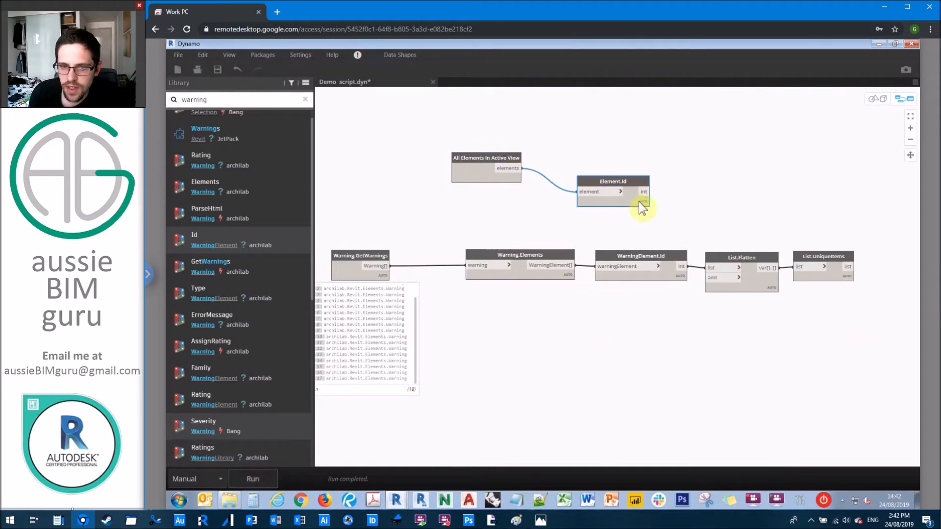
mouse_move(852, 281)
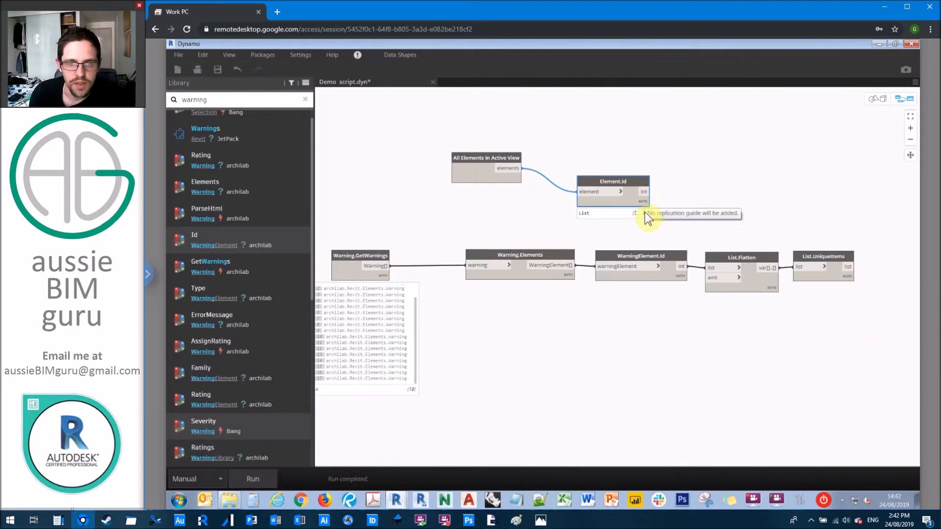
mouse_move(814, 270)
type("list contains")
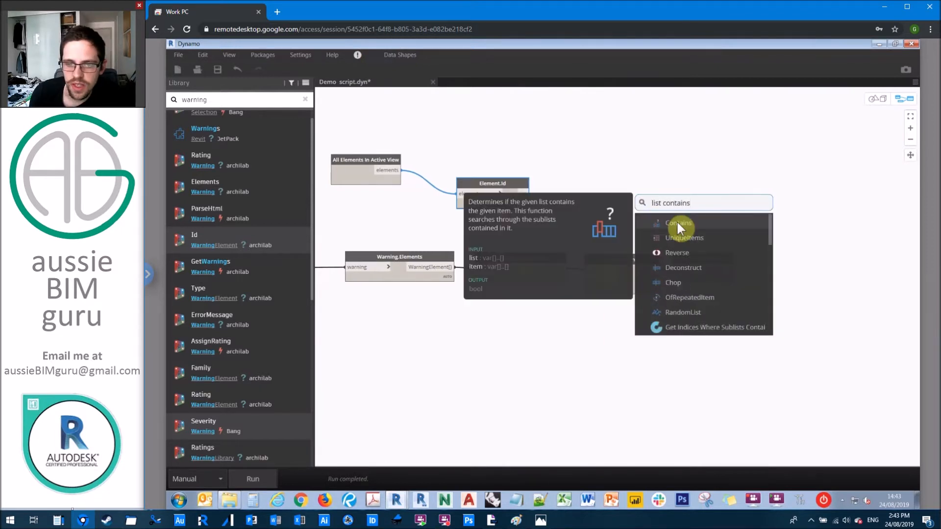
Add List.Contains comparing view element Ids to warning Ids with Cross Product lacing, then run
left_click(679, 223)
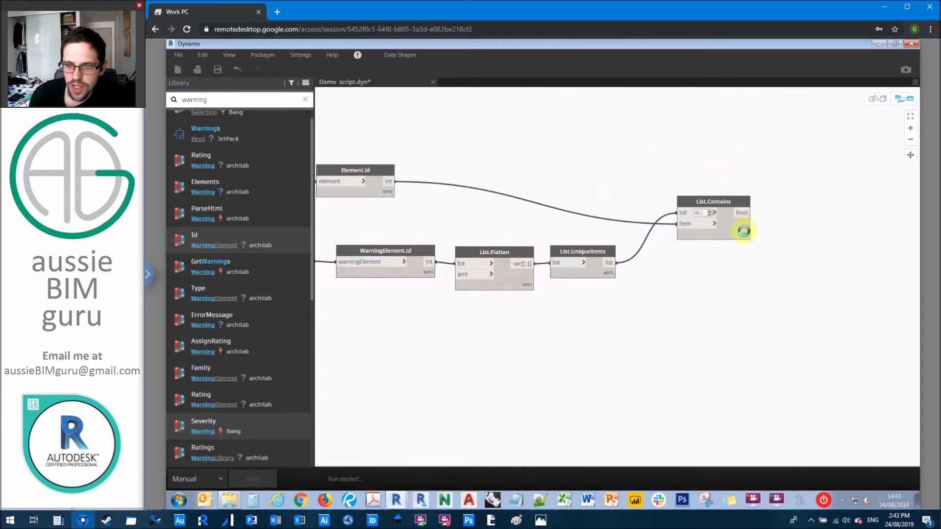
left_click(252, 478)
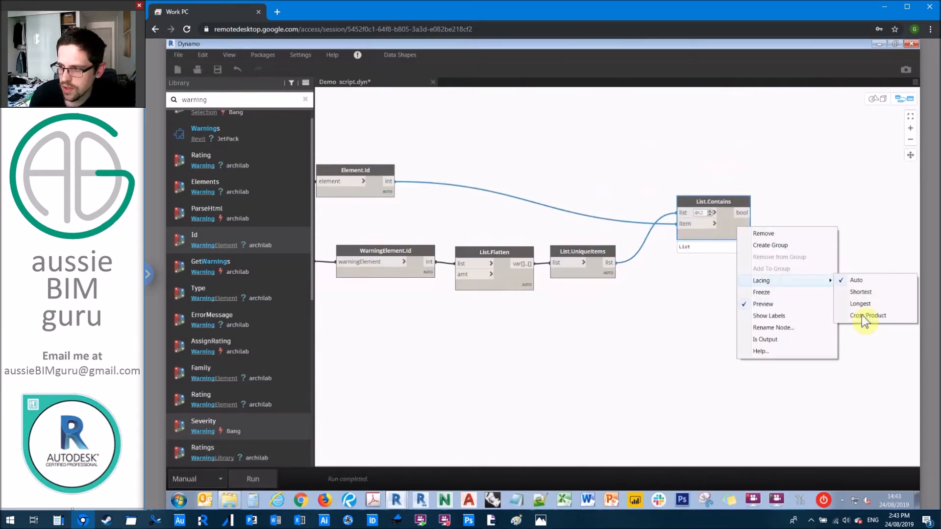
left_click(869, 315)
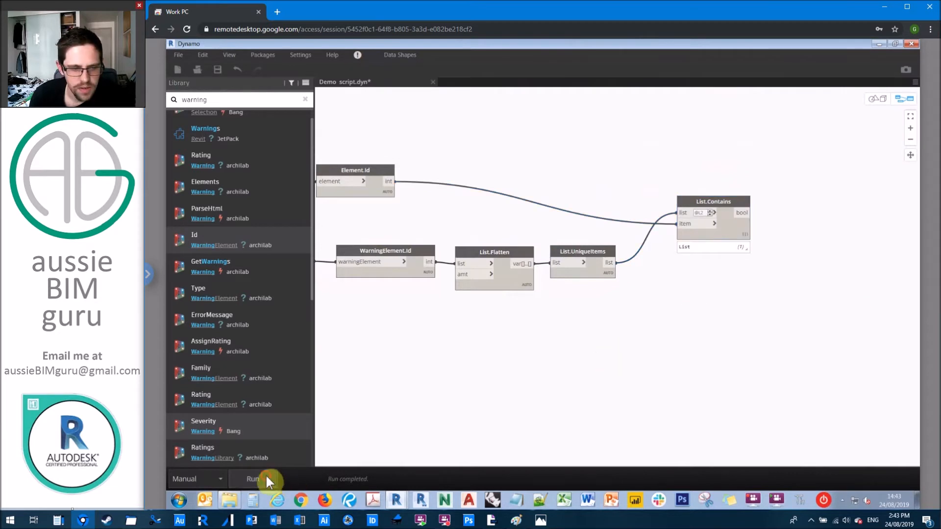
left_click(252, 478)
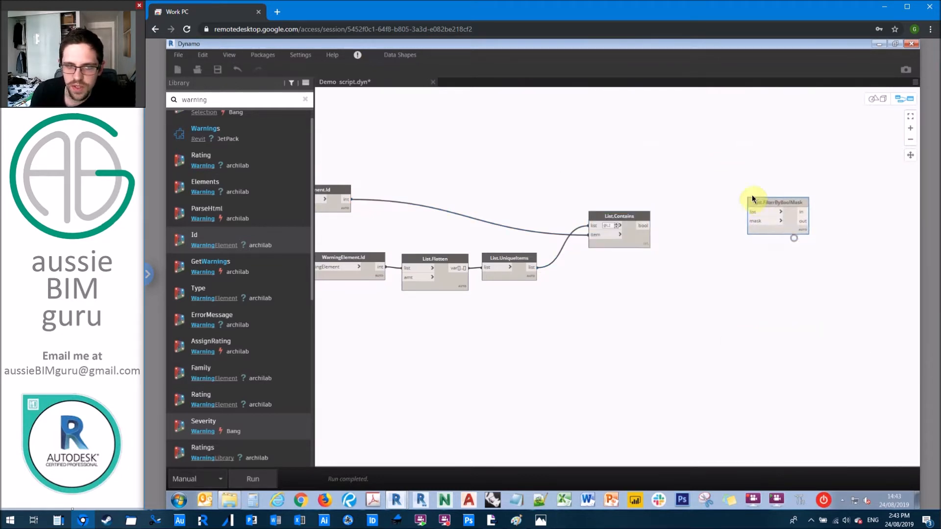
Wire the elements and List.Contains results into List.FilterByBoolMask as list and mask
left_click_drag(775, 215, 747, 207)
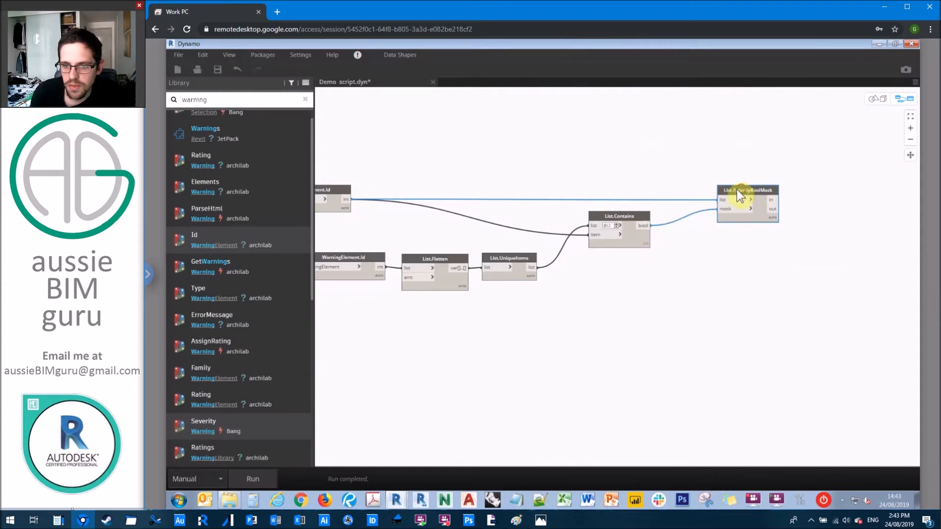
left_click_drag(738, 198, 689, 199)
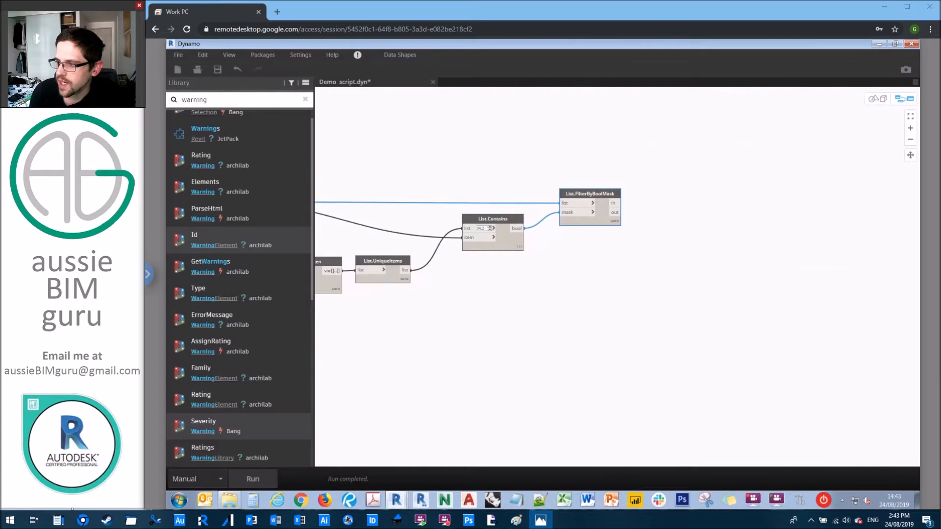
right_click(709, 207)
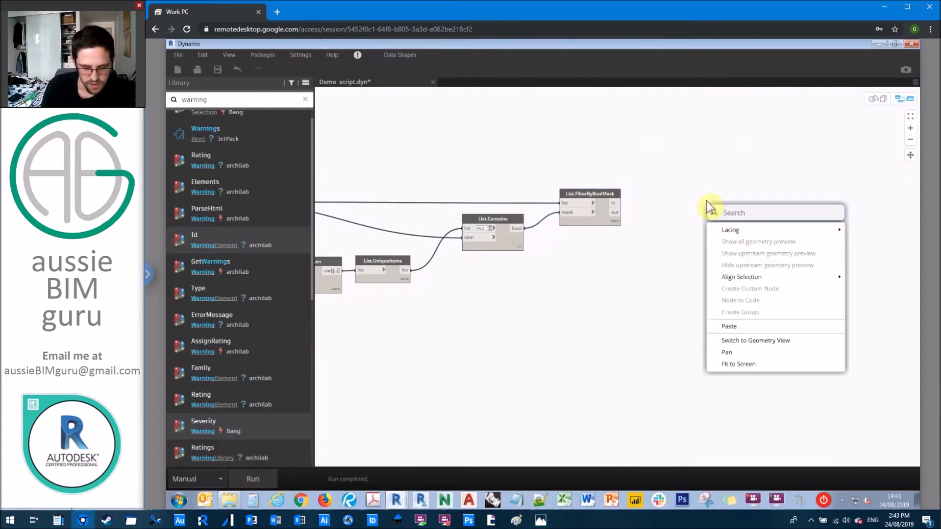
type("element override in view")
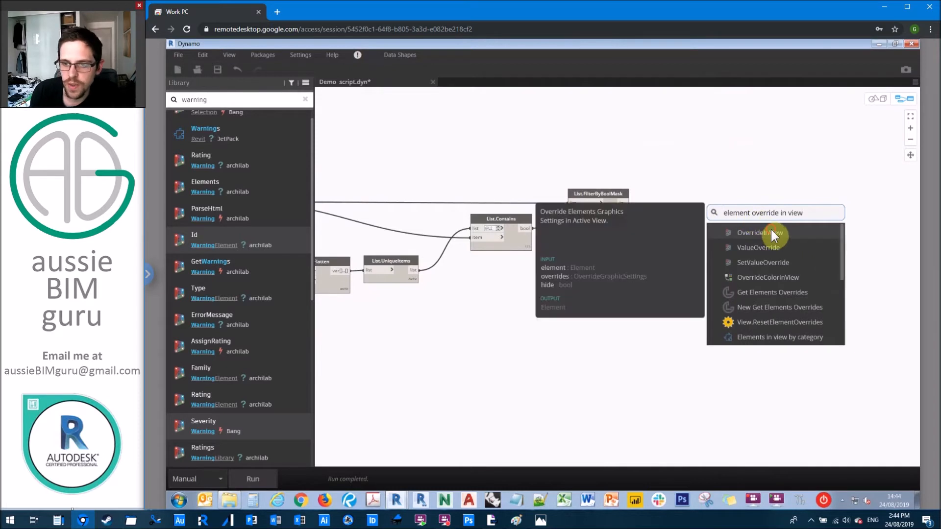
Place Element.OverrideInView and connect the filter's matching elements to it
left_click(760, 233)
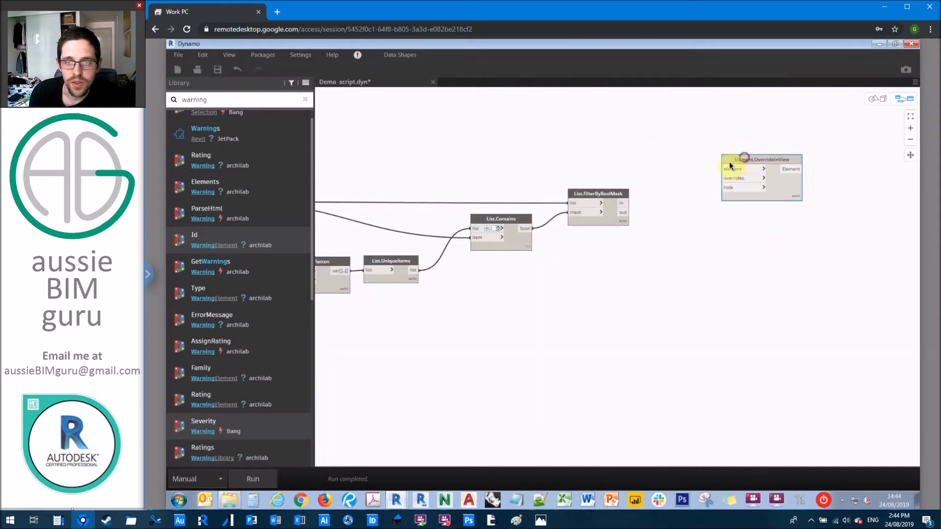
left_click_drag(630, 212, 723, 168)
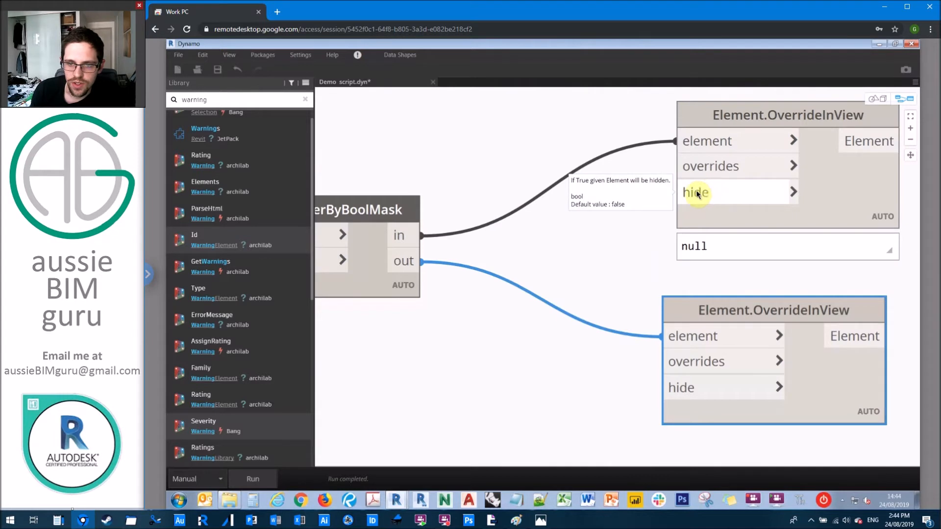
mouse_move(708, 192)
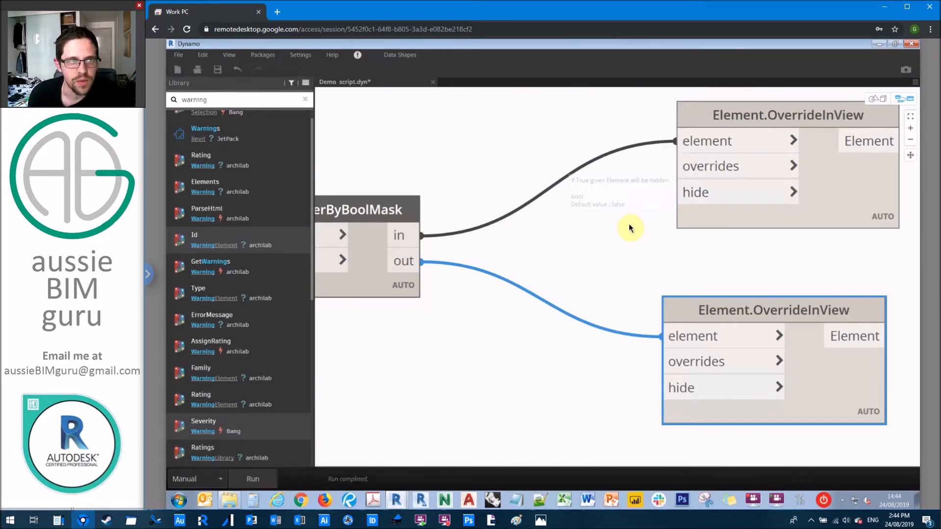
mouse_move(633, 229)
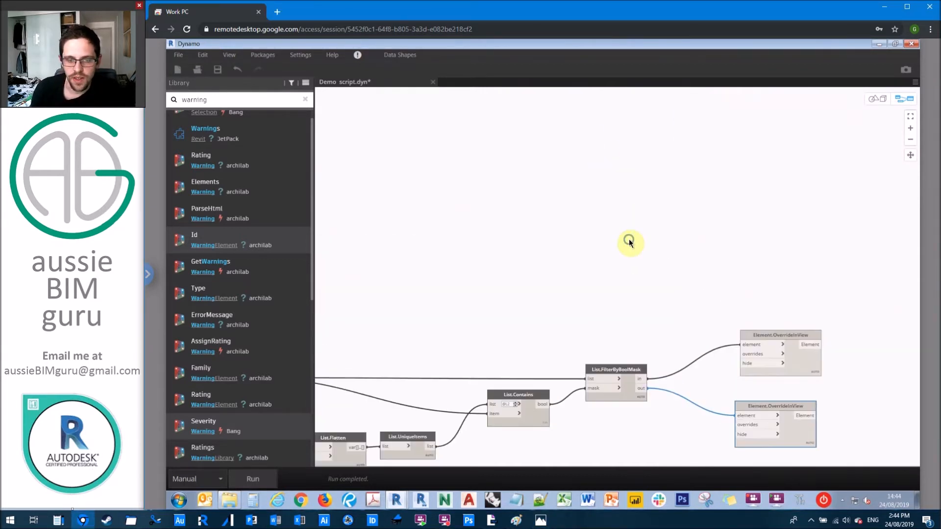
Add OverrideGraphicSettings.ByProperties and wire its overrides into the Element.OverrideInView nodes
type("override graphic settings")
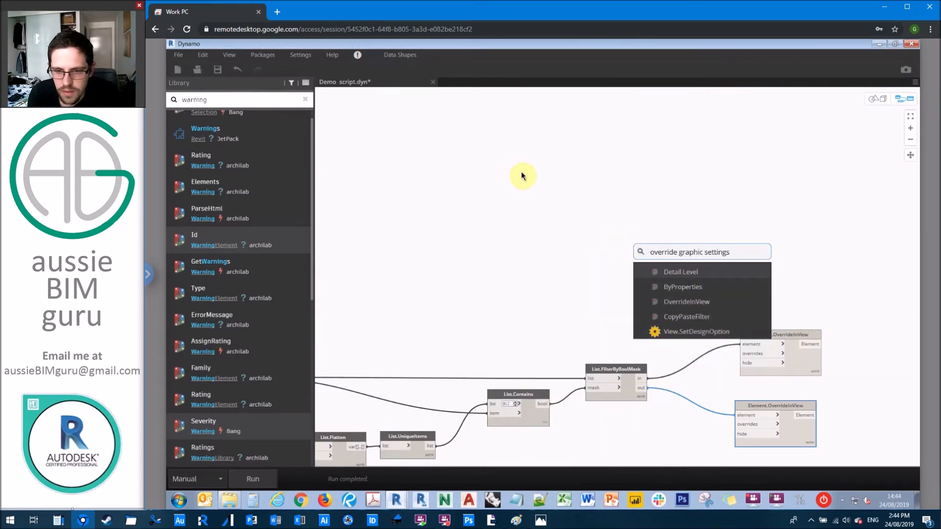
mouse_move(717, 308)
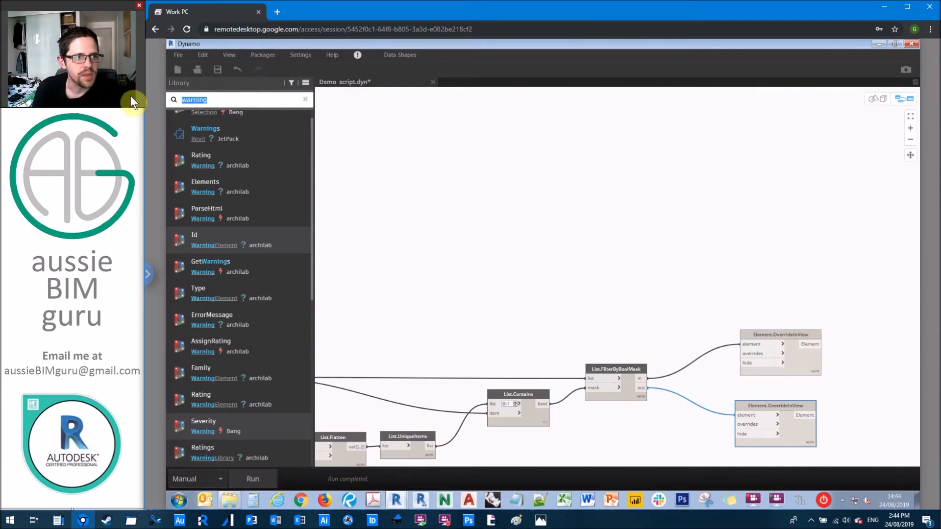
type("o")
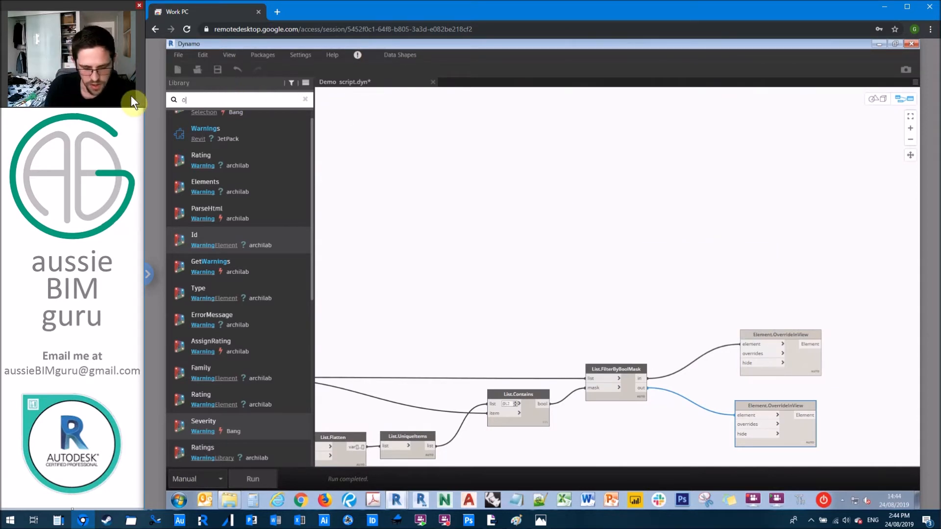
type("verride graphic")
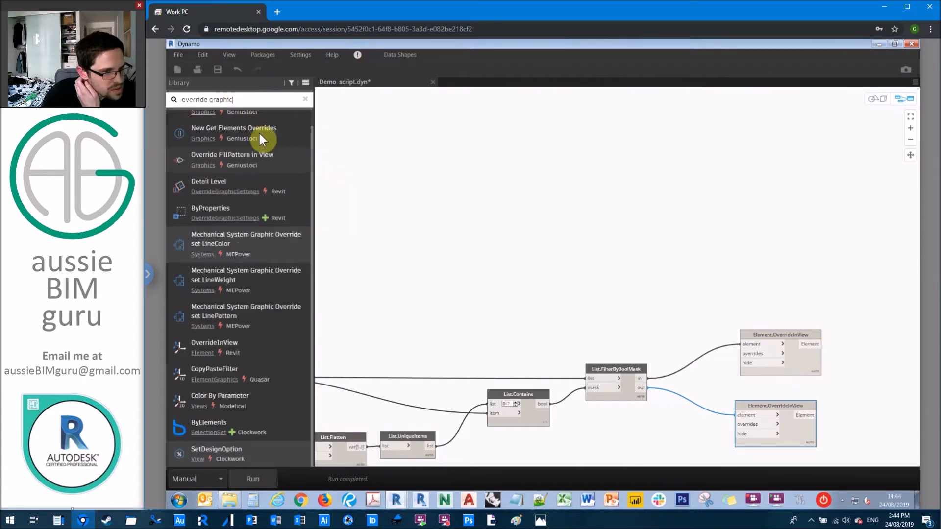
mouse_move(261, 139)
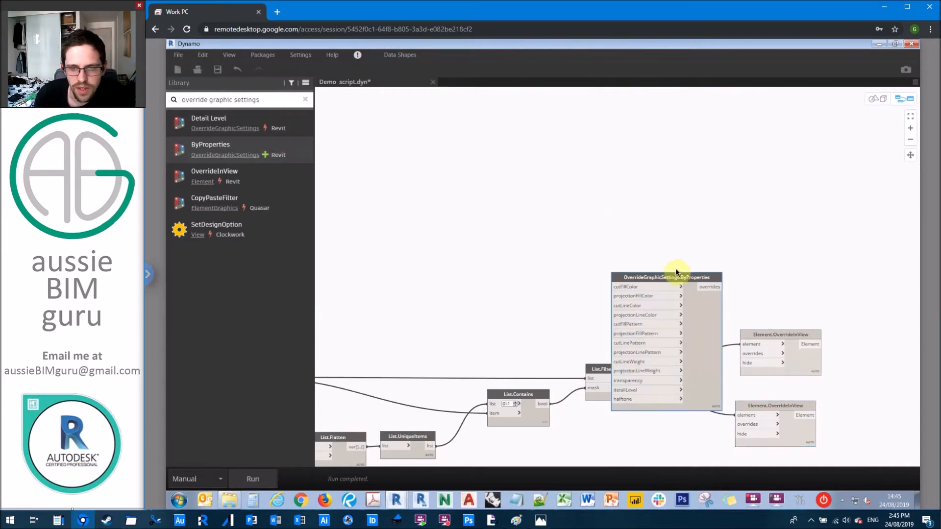
left_click_drag(666, 276, 605, 165)
type("col")
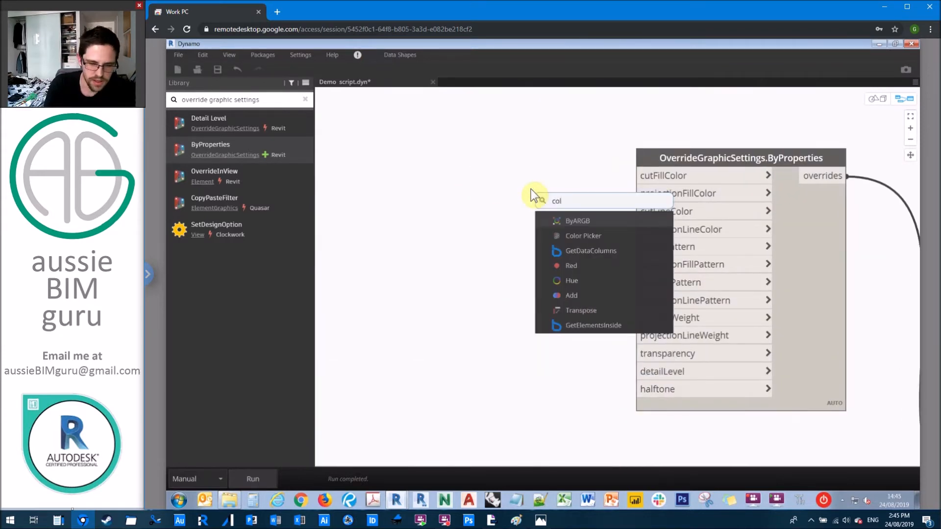
Add Color.ByARGB nodes fed by a code block of 255;125;0 and wire the colours into ByProperties
left_click(577, 221)
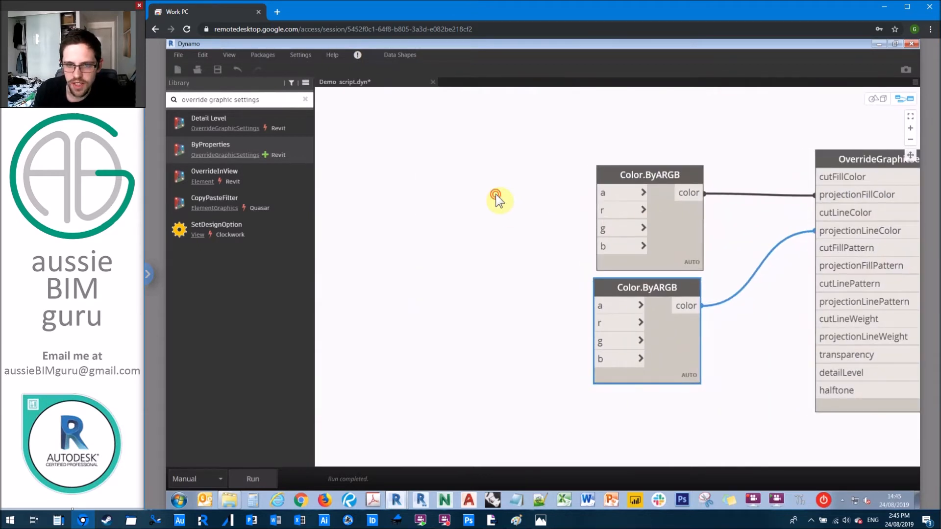
type("255;")
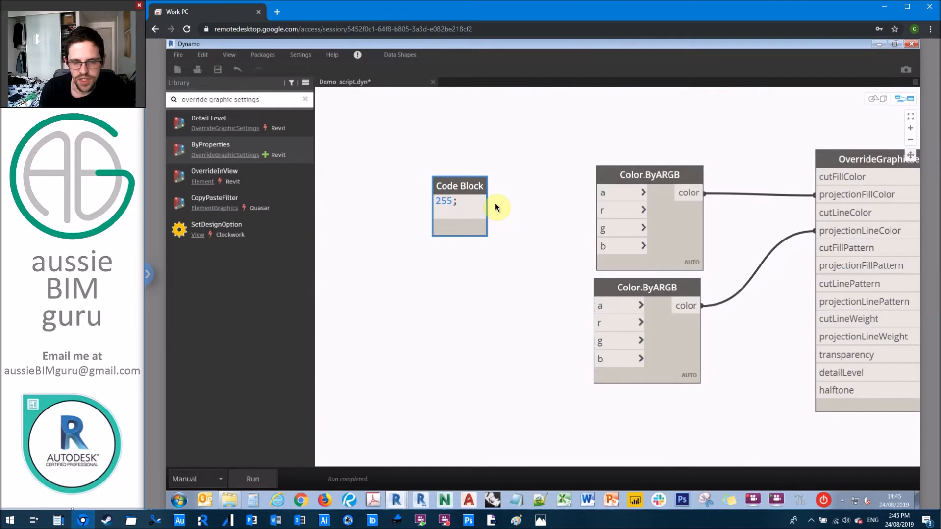
type("125;")
type("0;")
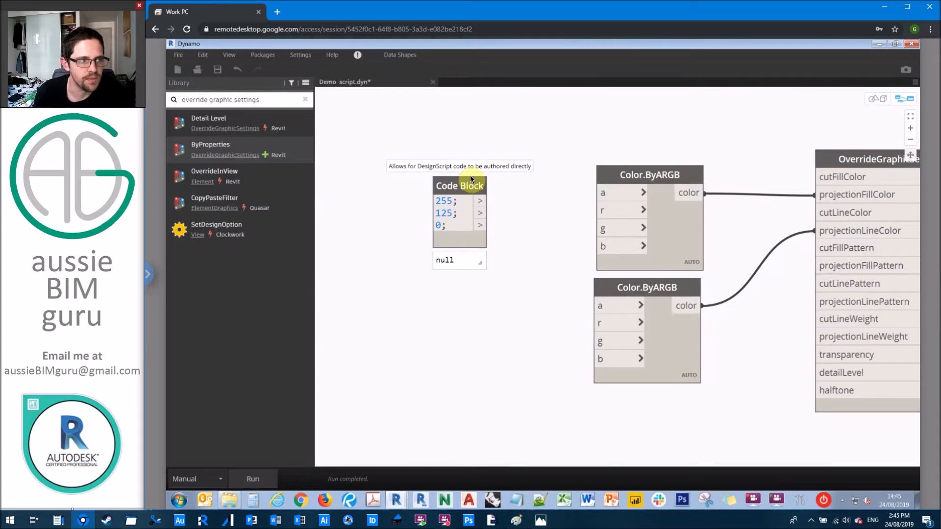
left_click_drag(481, 201, 600, 192)
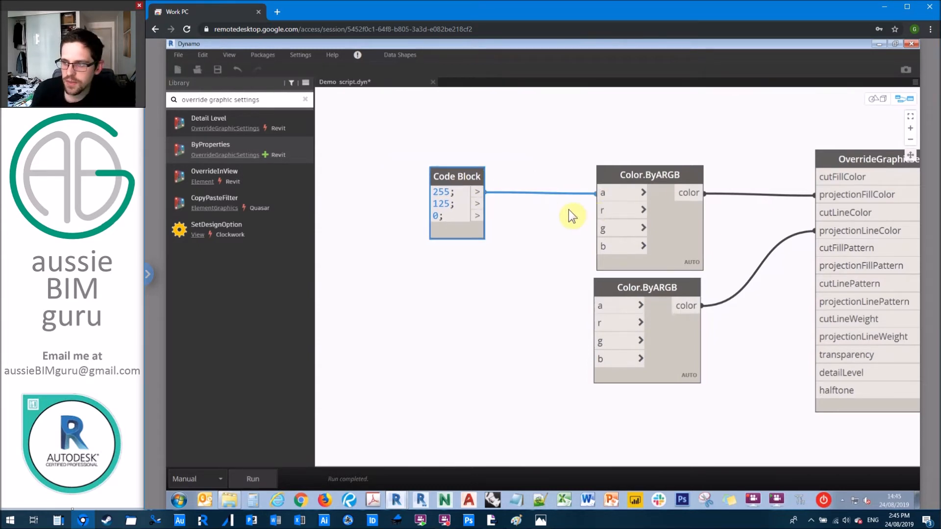
mouse_move(530, 214)
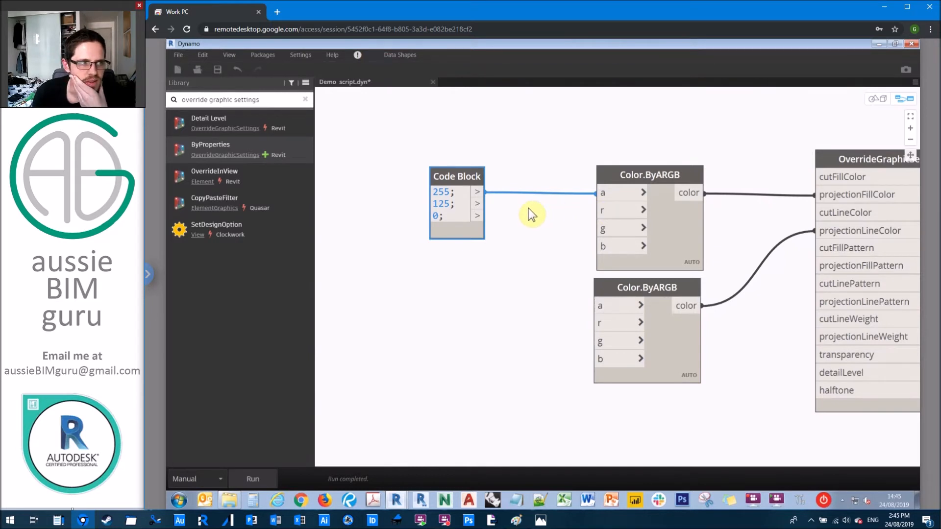
mouse_move(503, 213)
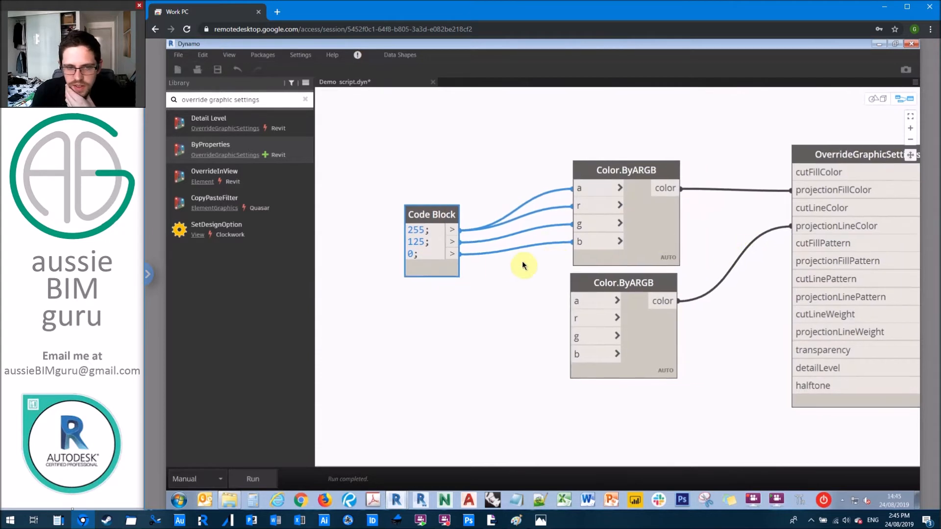
mouse_move(452, 241)
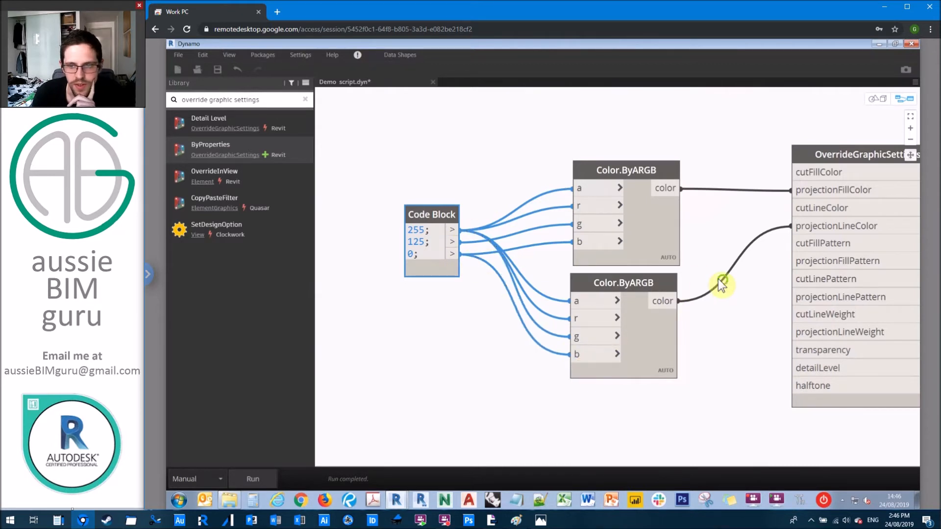
left_click_drag(720, 286, 636, 384)
type("fg")
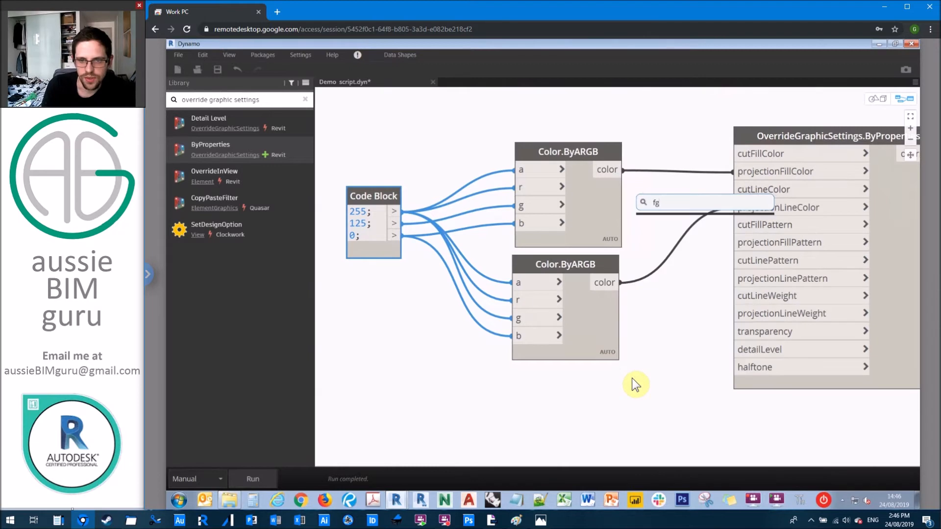
Place a Fill Patterns node set to <Solid fill> for the override's fill pattern input
type("fill patt")
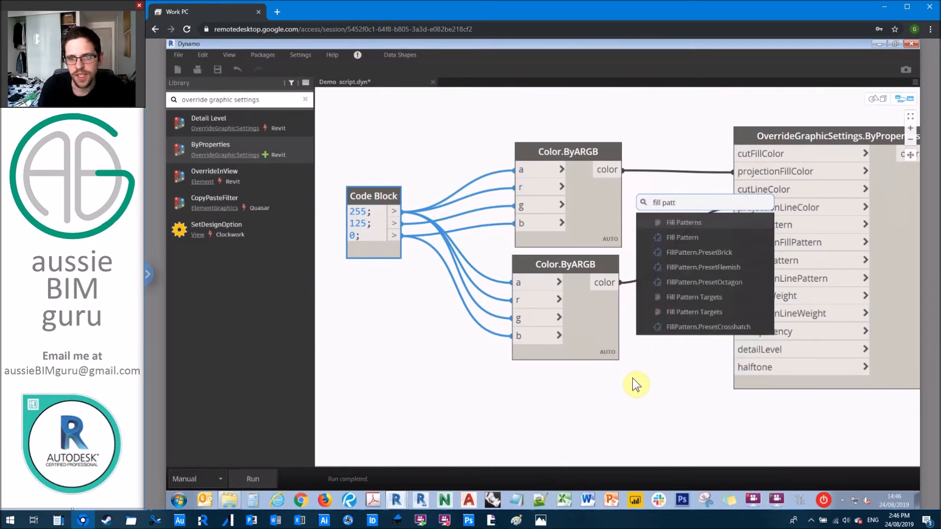
left_click(685, 223)
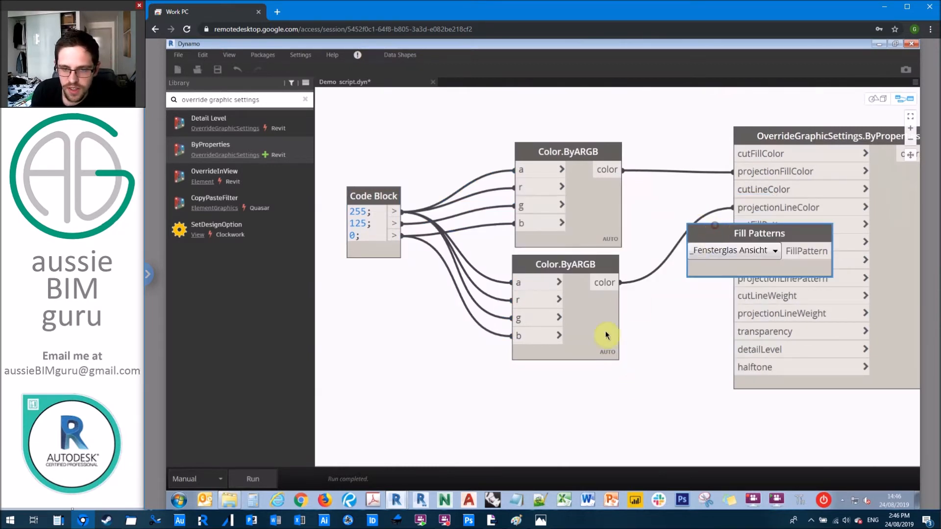
left_click(734, 251)
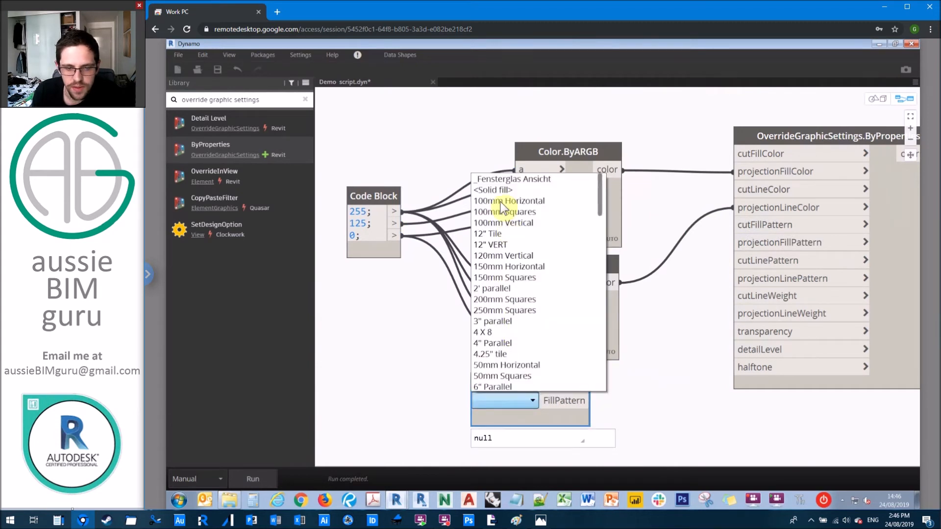
left_click(492, 190)
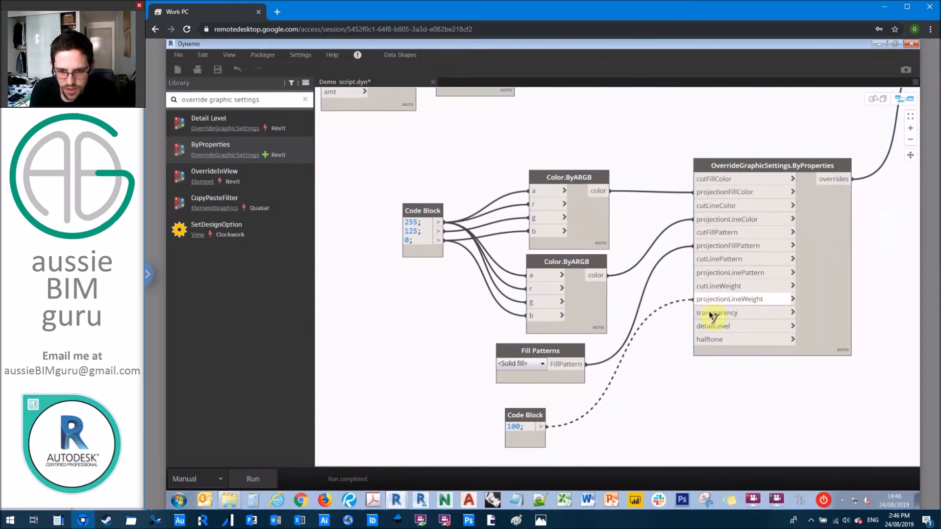
Wire 100 into transparency and add a Boolean node for halftone
left_click_drag(524, 426, 565, 408)
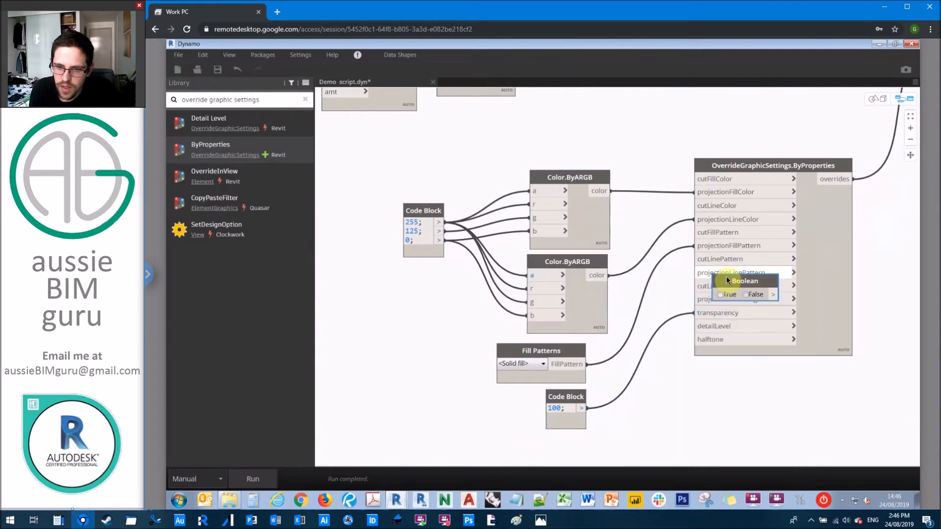
left_click_drag(744, 283, 543, 447)
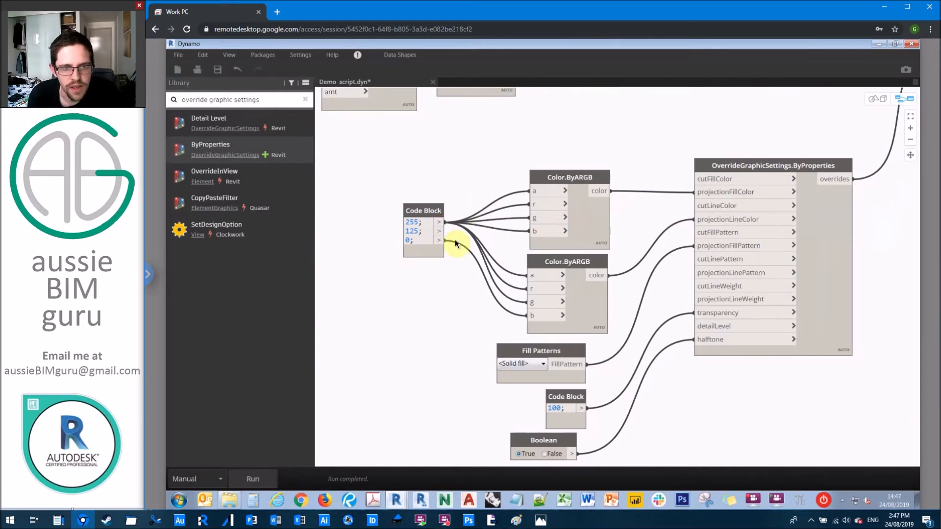
mouse_move(557, 264)
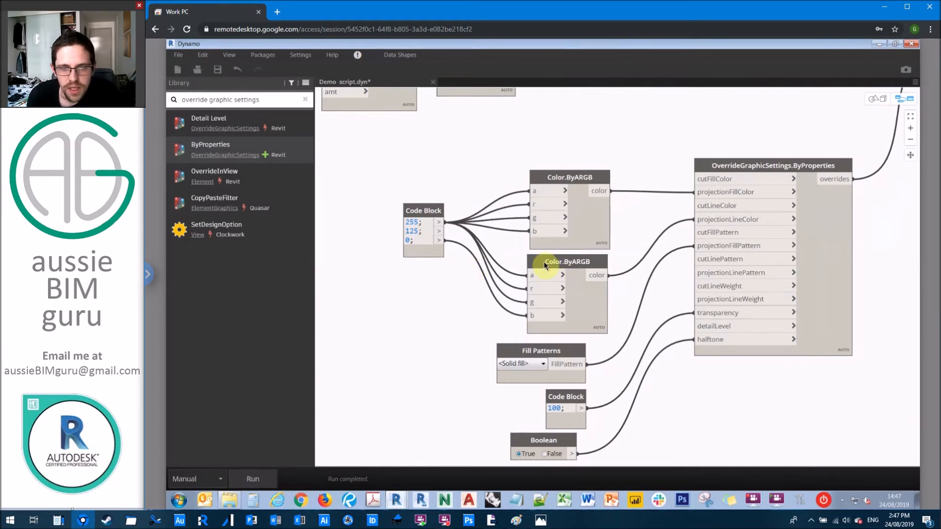
mouse_move(438, 235)
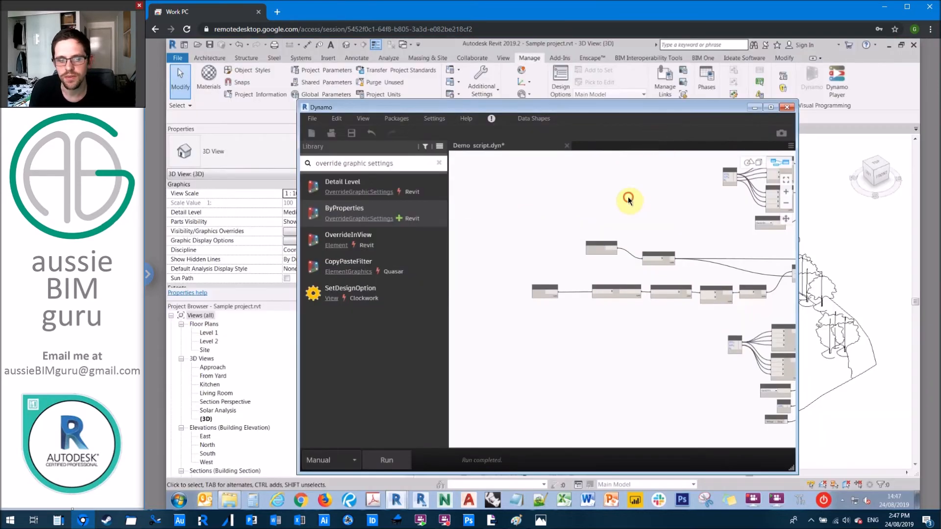
Run the graph and minimise Dynamo to see the orange warning elements in Revit
left_click(386, 460)
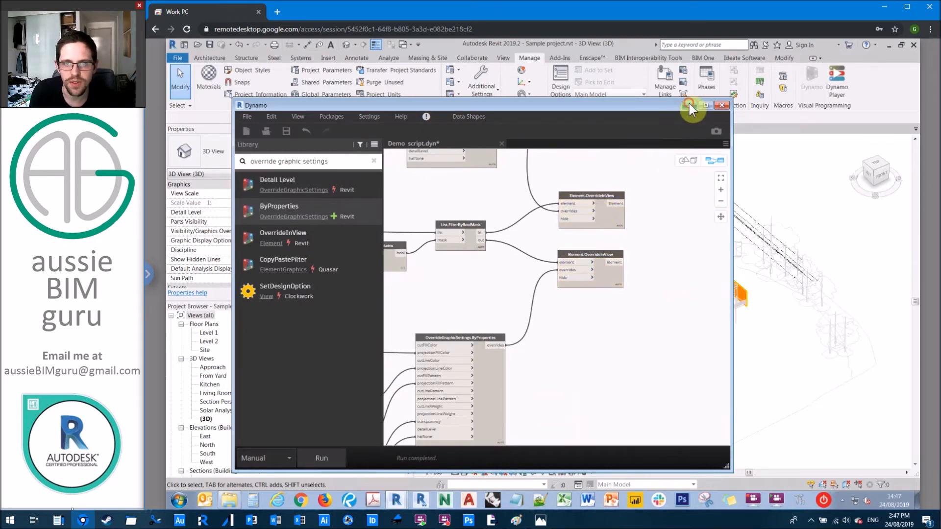
left_click(722, 106)
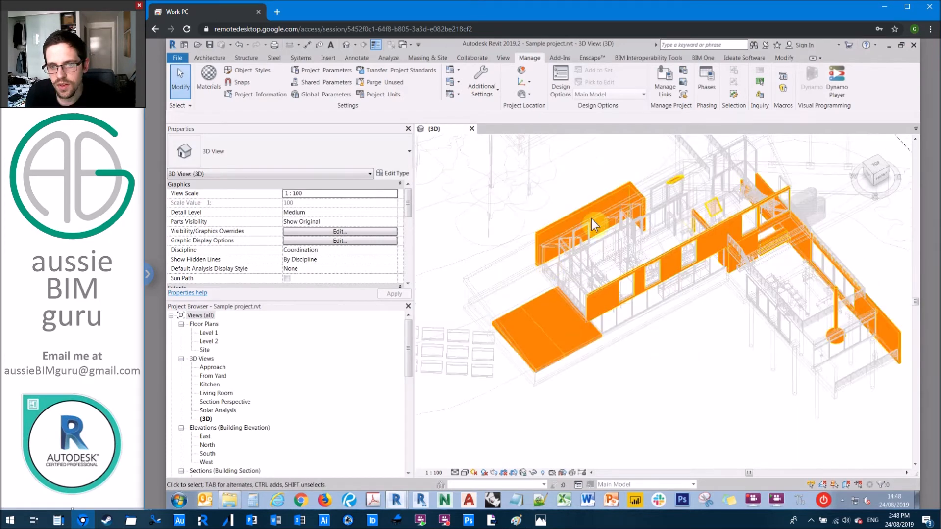
Inspect an orange element's duplicate-instance warning in Revit and return to the overall view
left_click(839, 337)
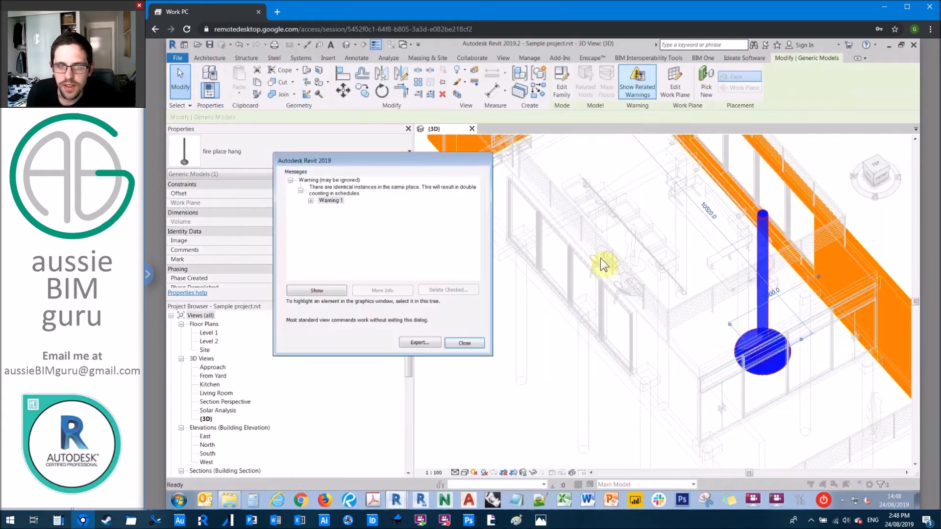
left_click(311, 200)
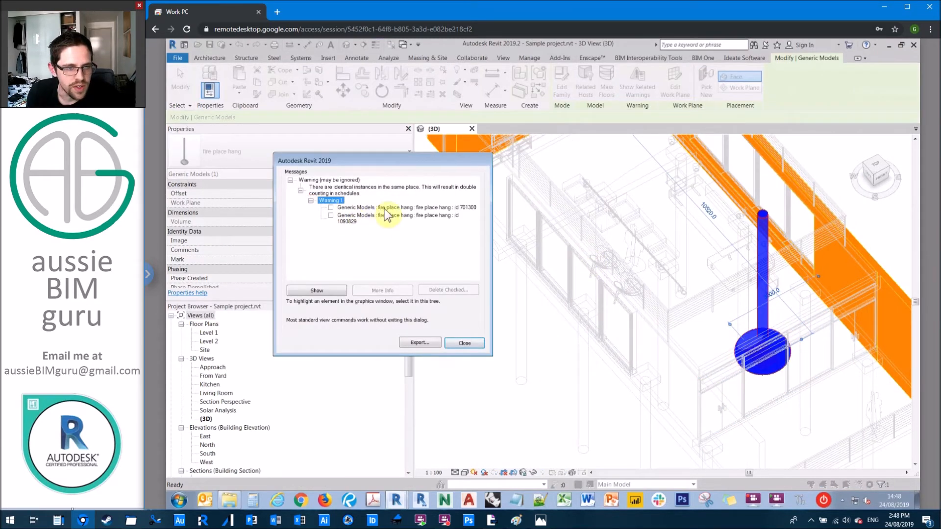
left_click(464, 343)
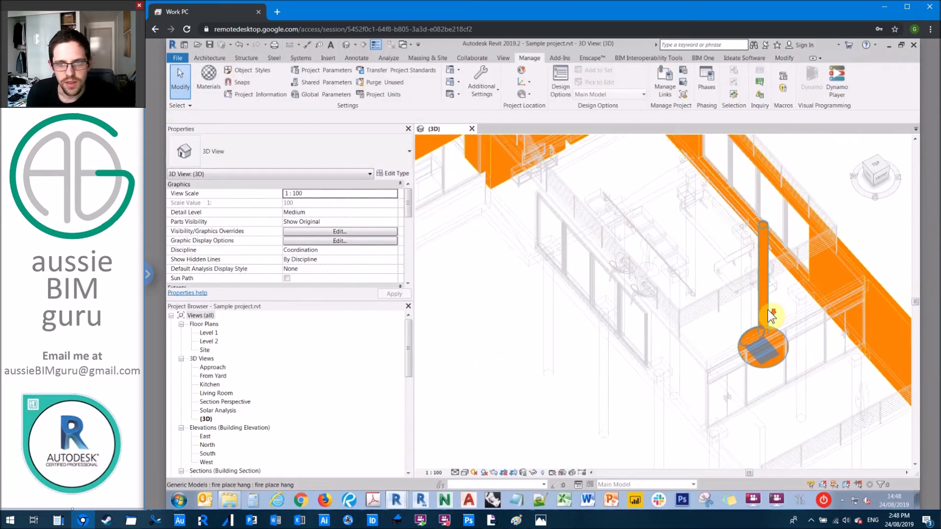
left_click_drag(774, 315, 741, 381)
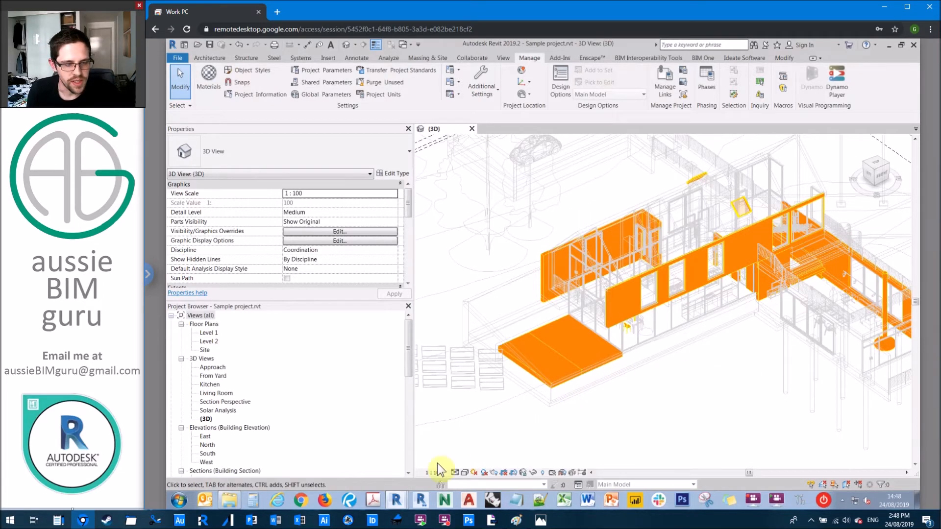
mouse_move(469, 302)
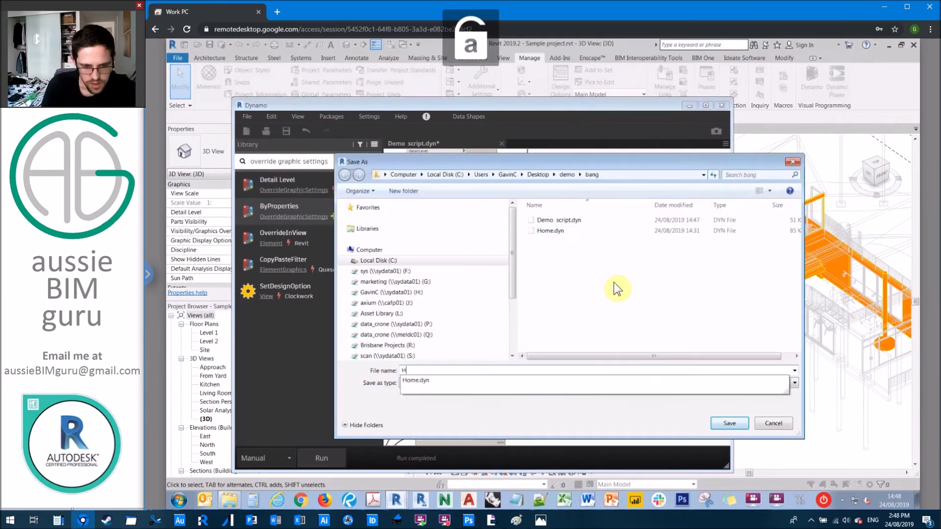
Save the Dynamo graph as 'Highlight warnings'
type("Highlight warnings")
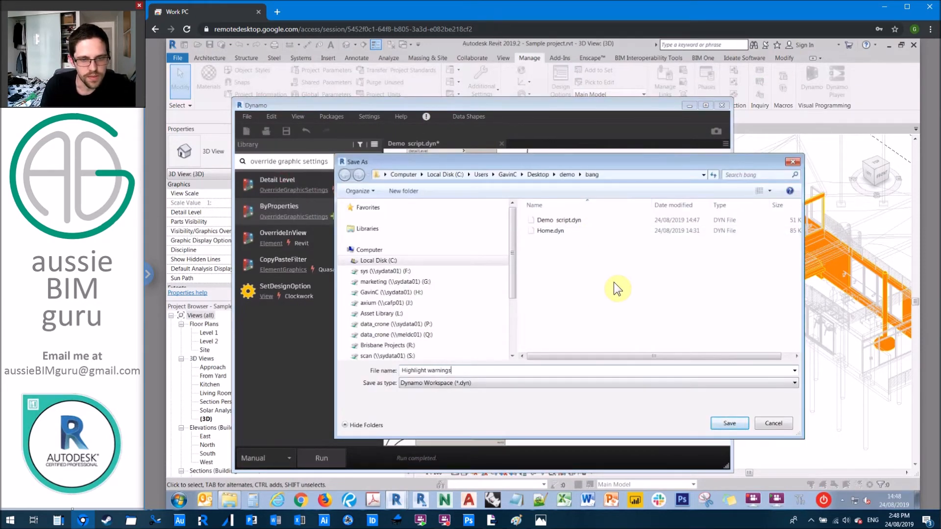
left_click(729, 423)
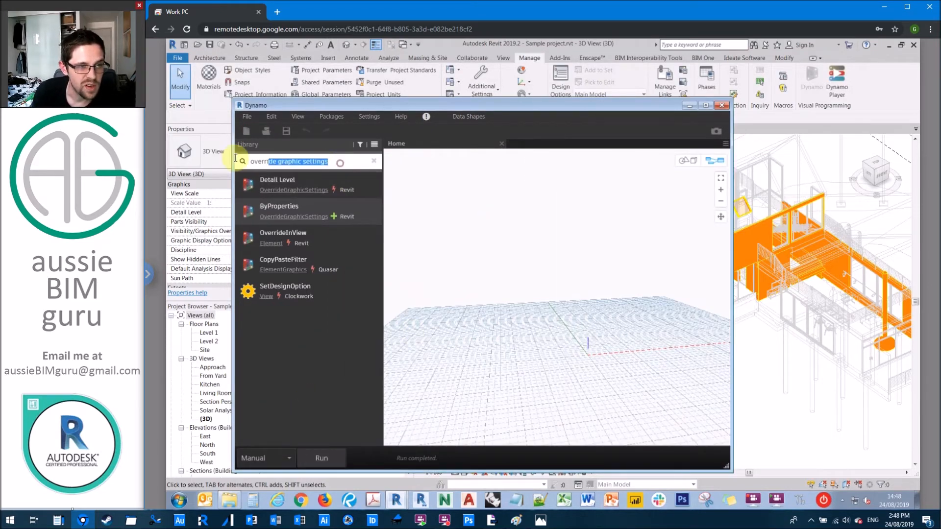
Place View.ResetElementOverrides fed by All Elements In Active View and the document's active view
type("reset graphic overrides")
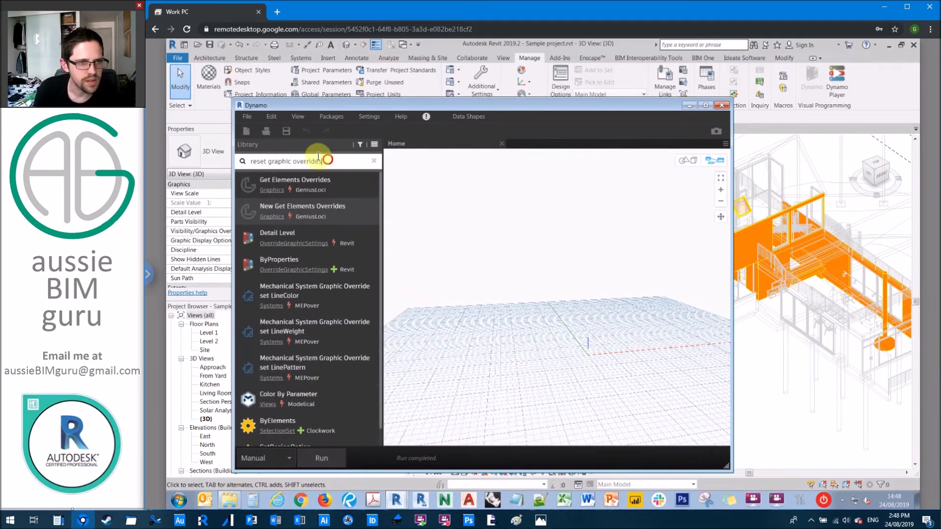
key("BackSpace")
type("all elements in activ")
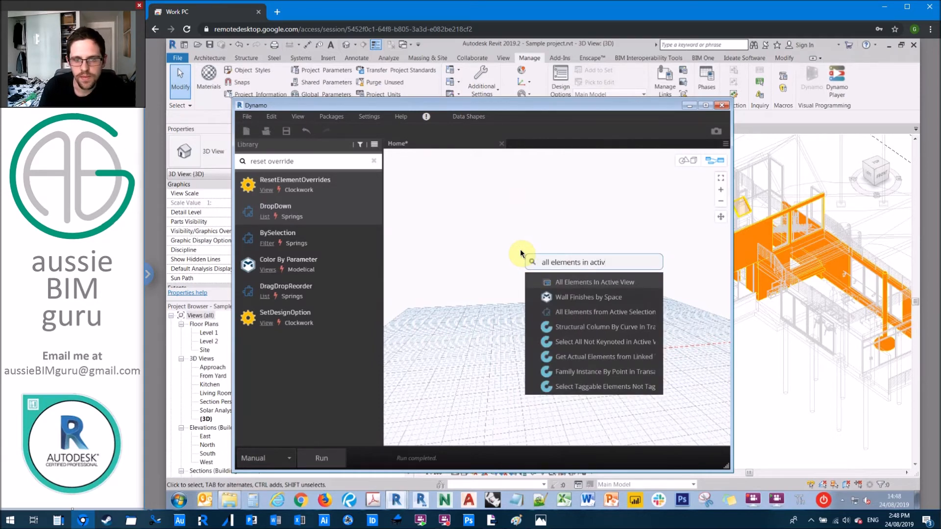
left_click(594, 282)
type("current document")
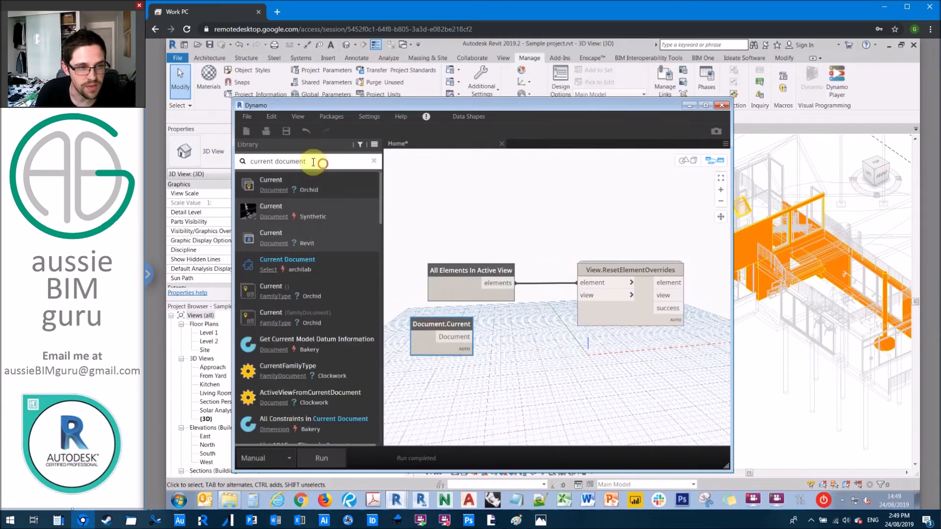
mouse_move(261, 147)
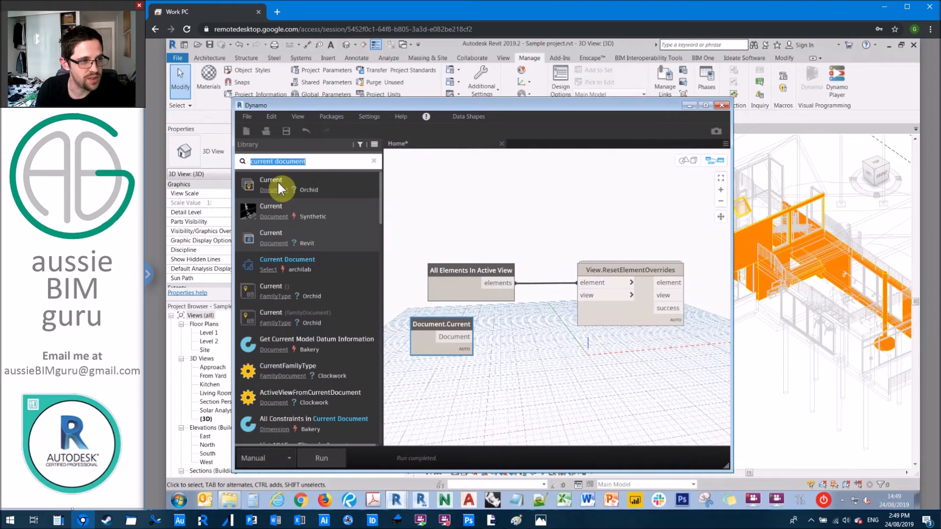
type("active")
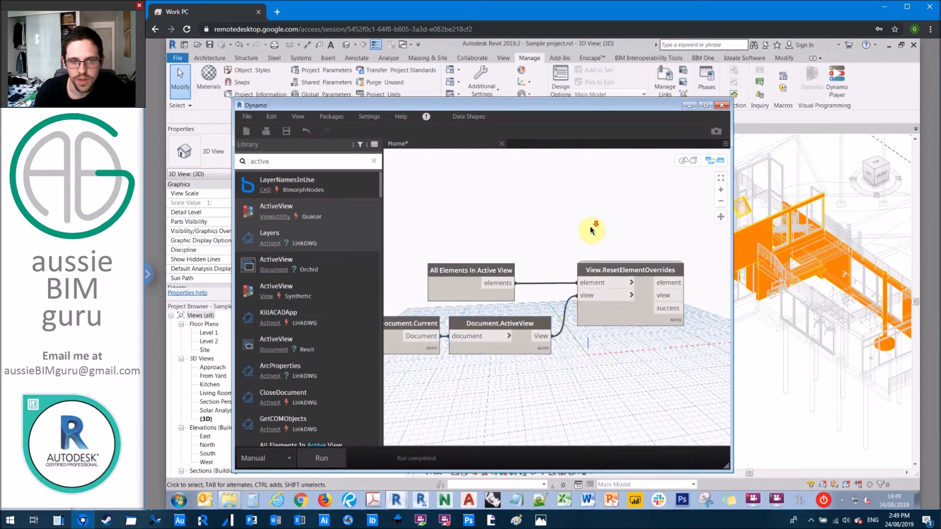
left_click(247, 115)
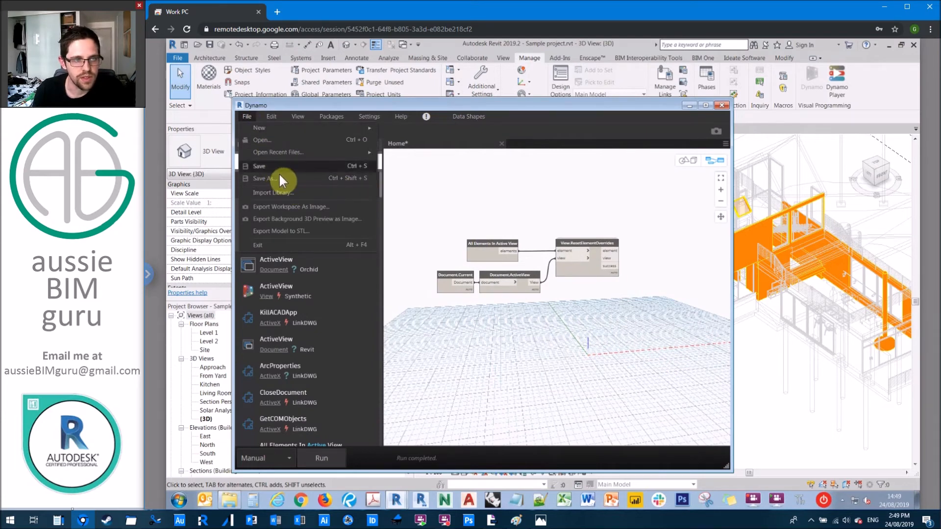
Save the graph as 'Reset graphics' and run it to clear the orange overrides
left_click(261, 178)
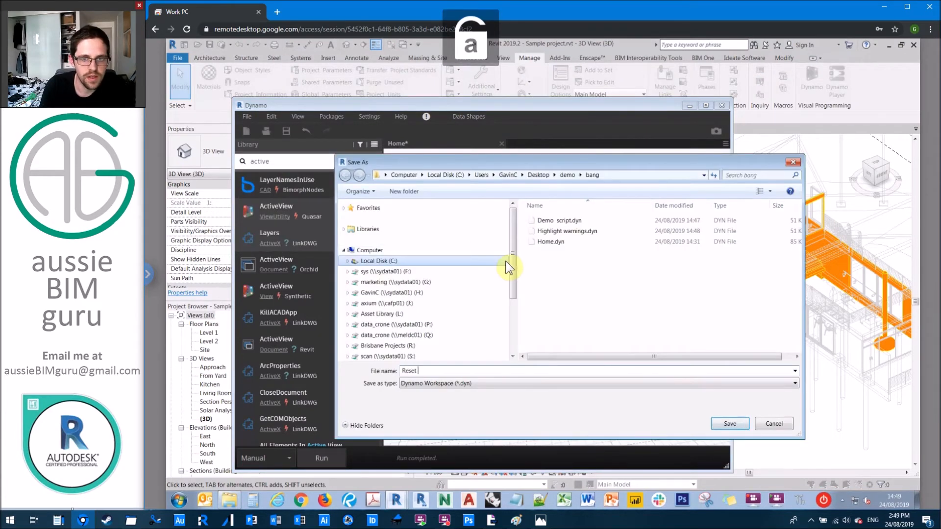
left_click(729, 423)
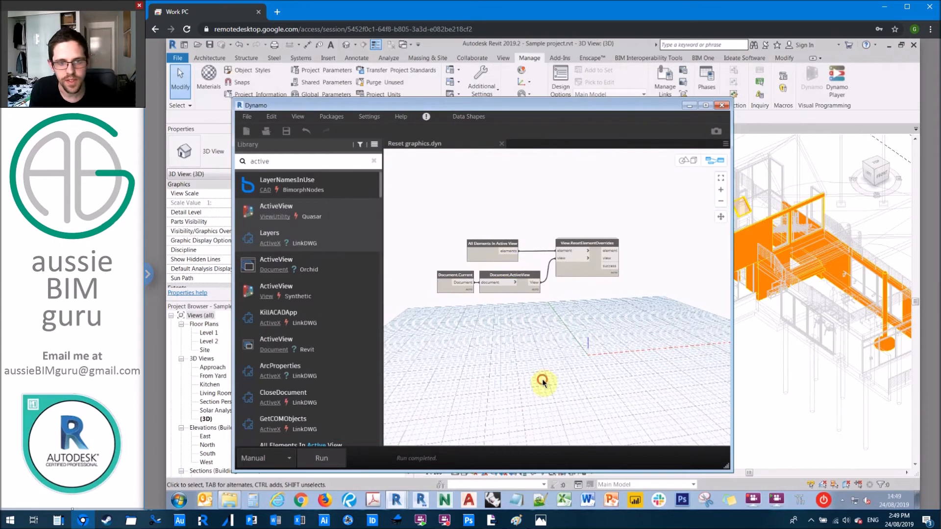
left_click(322, 458)
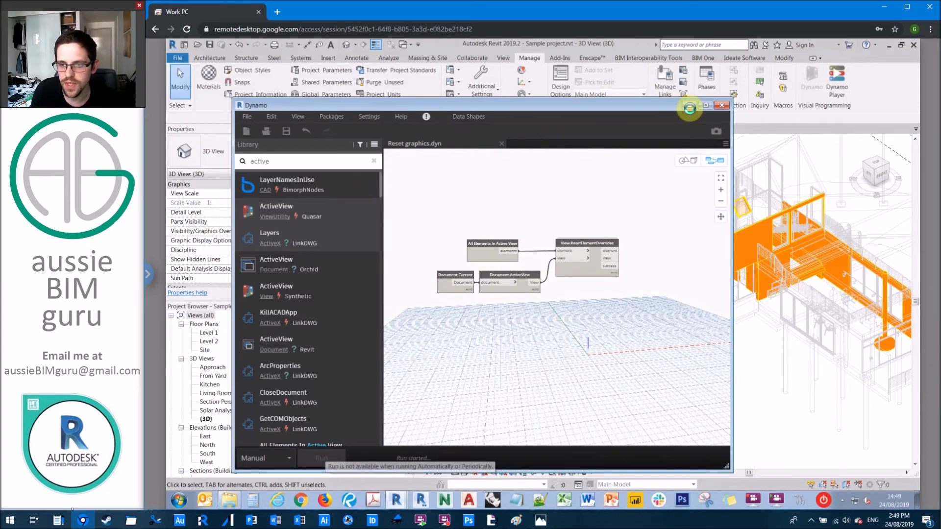
mouse_move(741, 241)
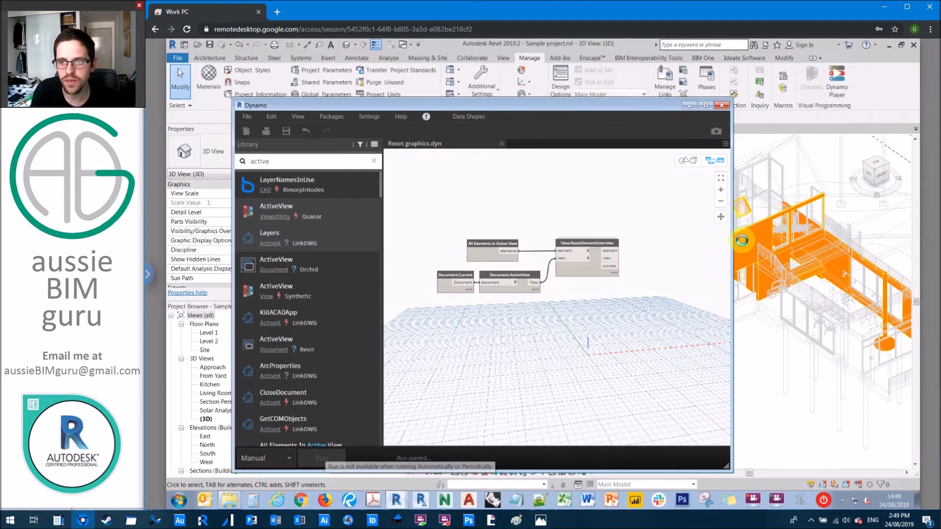
left_click(321, 459)
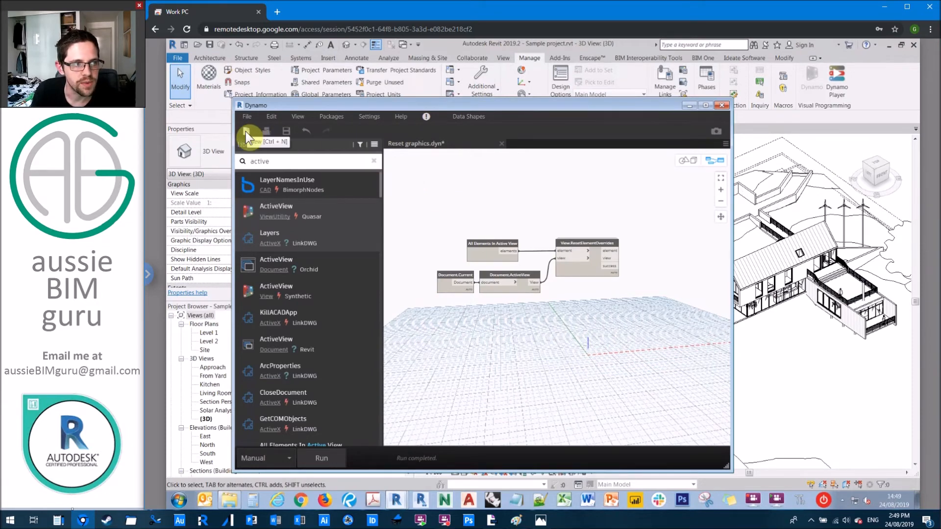
Start a new graph, keeping Reset graphics changes, and clear the library search
left_click(247, 131)
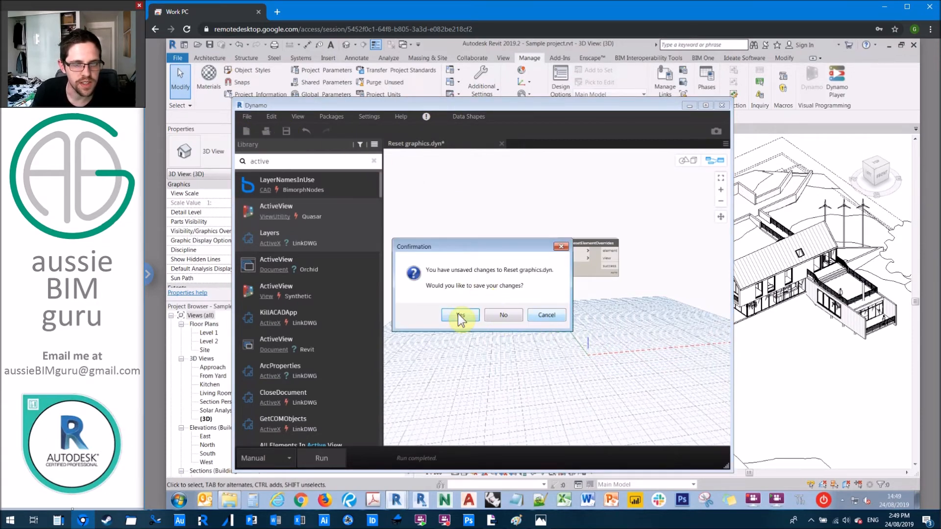
left_click(461, 316)
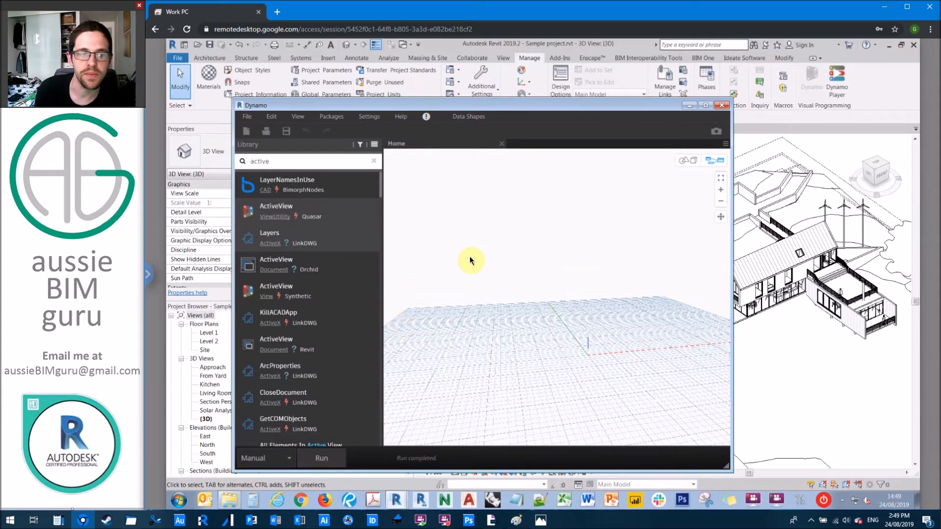
left_click(373, 160)
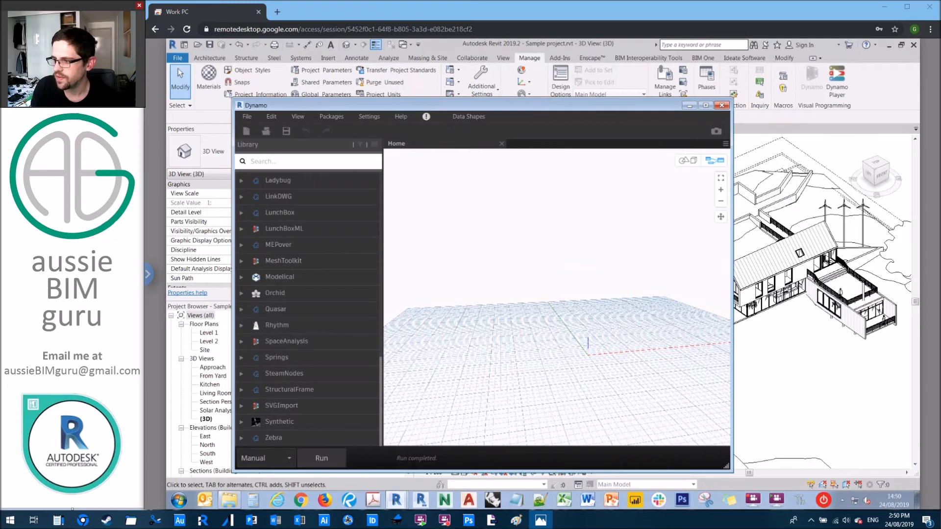
mouse_move(445, 216)
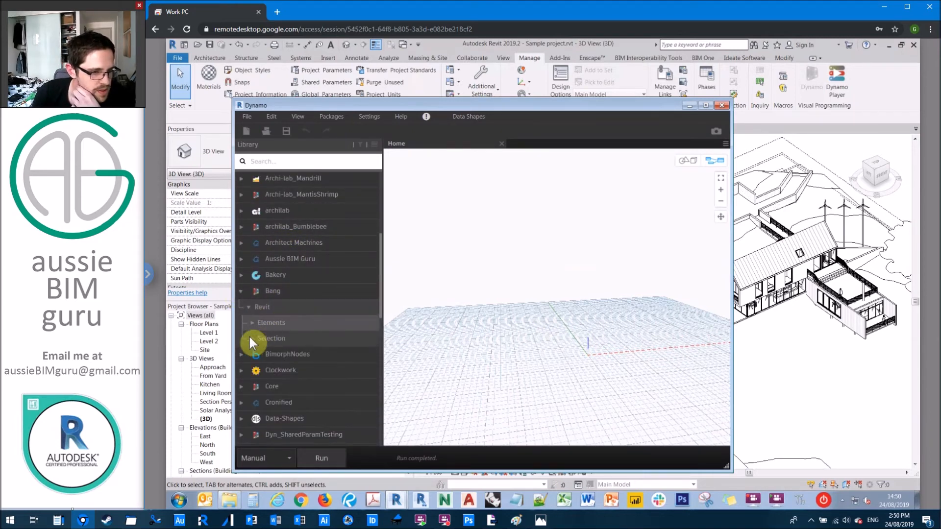
Place the Bang All Warnings of Type node and rename it 'Warning type'
left_click(272, 338)
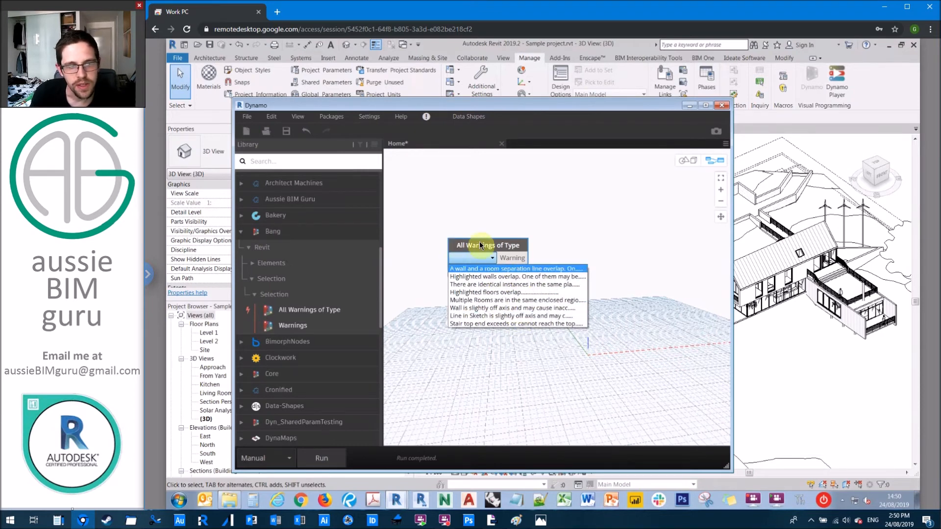
mouse_move(480, 243)
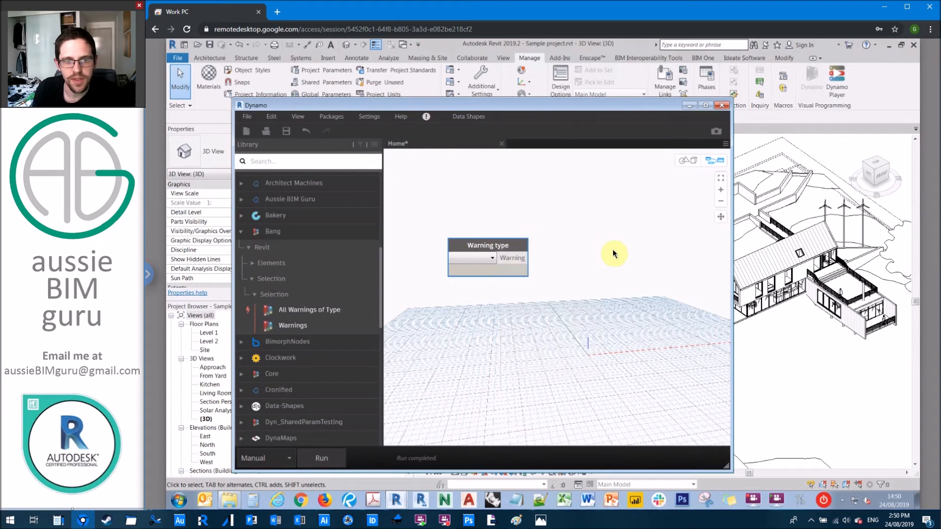
Add Bang's Warning.FailingElements node fed by the Warning type node
right_click(614, 254)
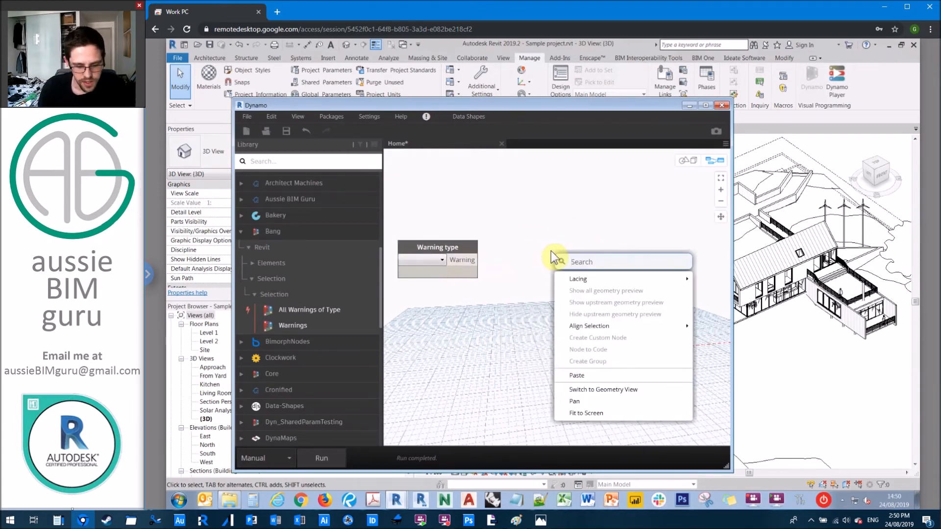
type("all elem")
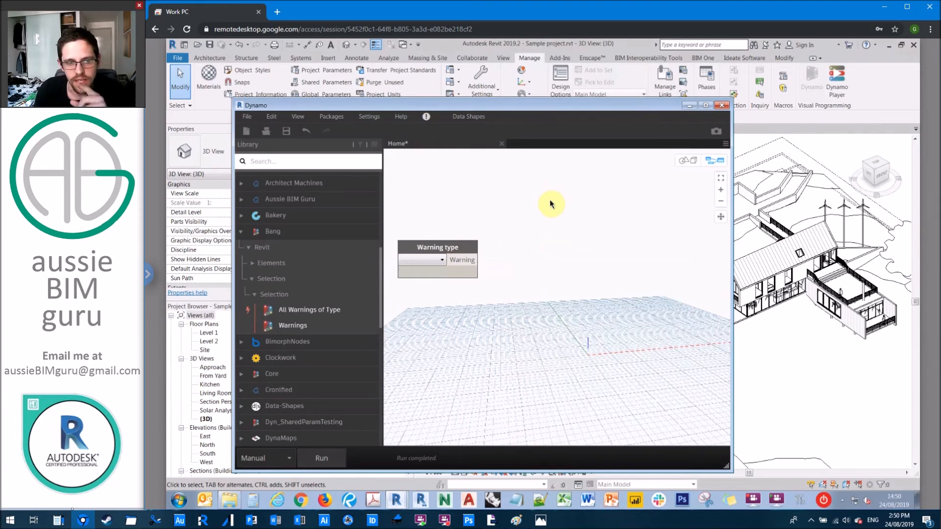
mouse_move(626, 259)
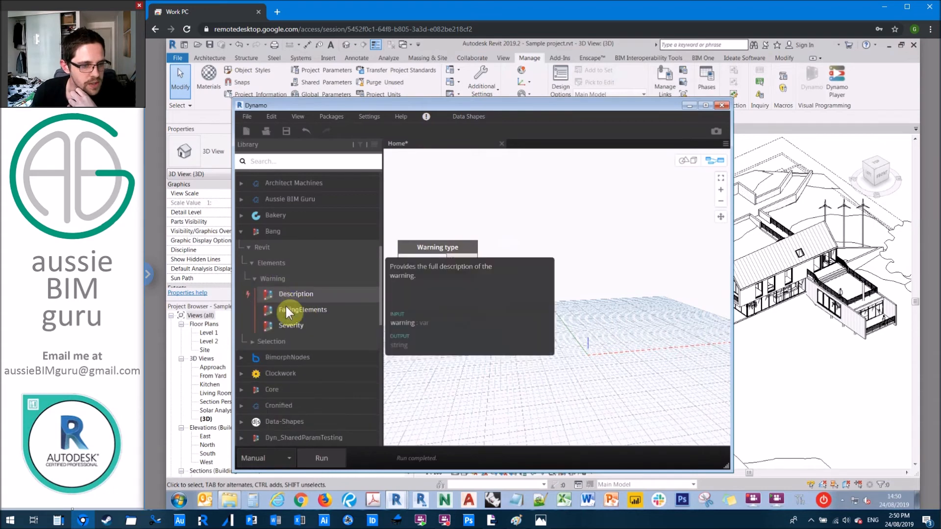
left_click_drag(303, 310, 607, 293)
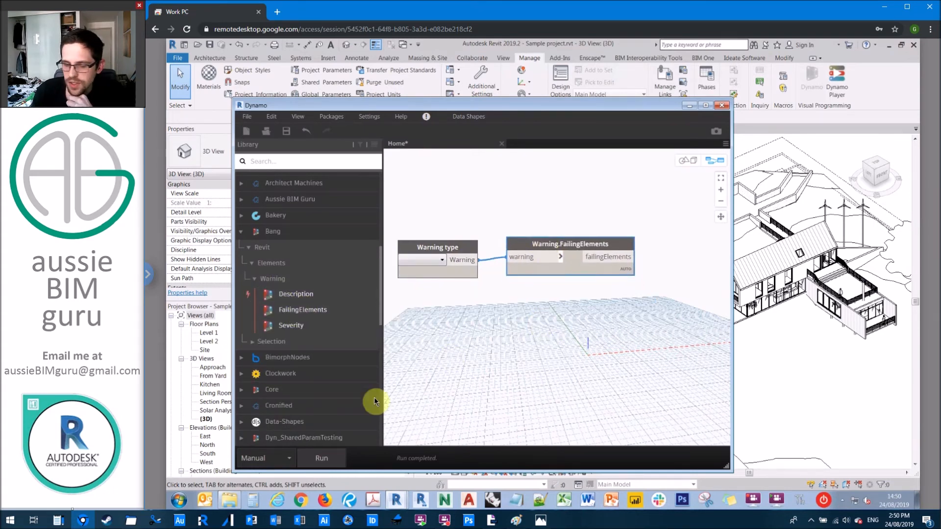
Run the graph and choose the multiple rooms in one region warning type
left_click(321, 458)
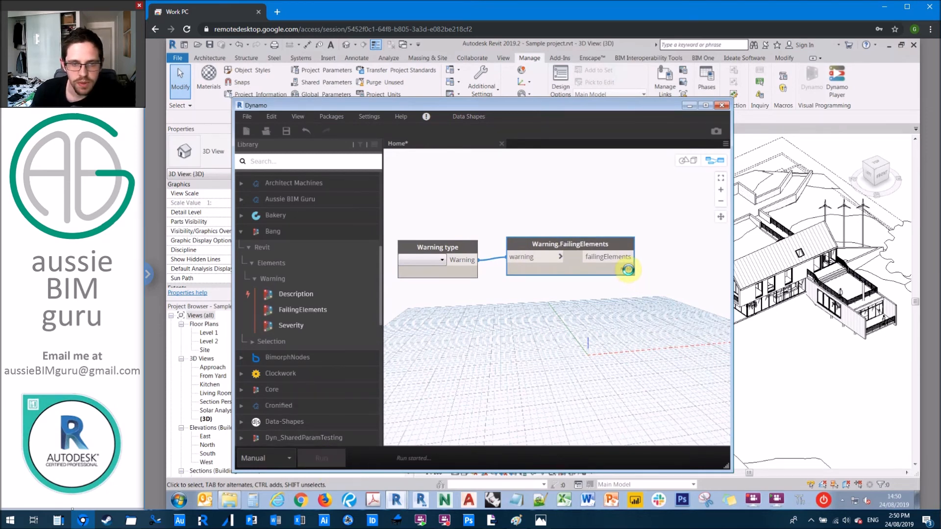
left_click(322, 459)
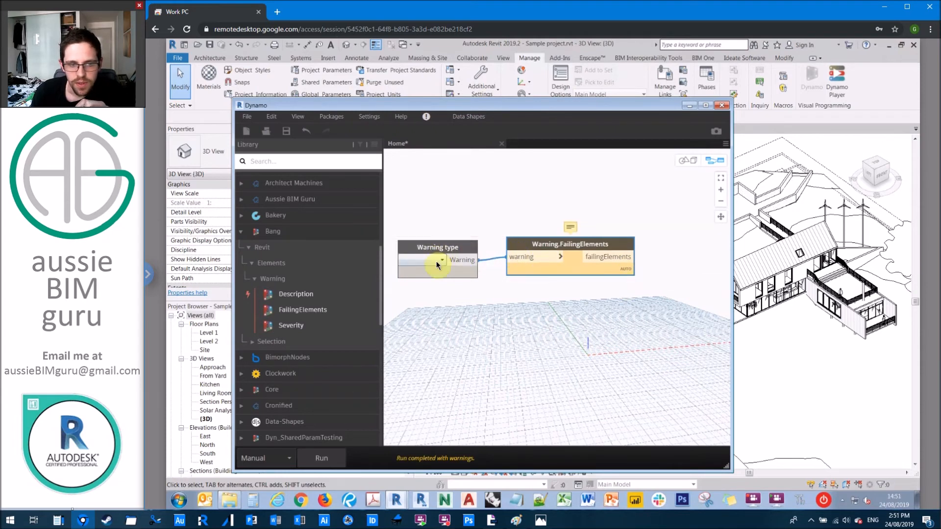
left_click(441, 260)
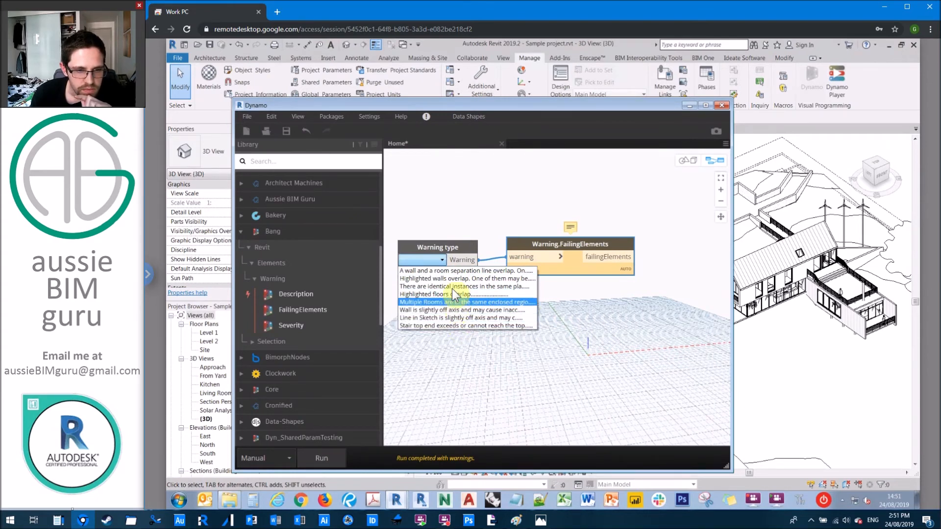
left_click(462, 287)
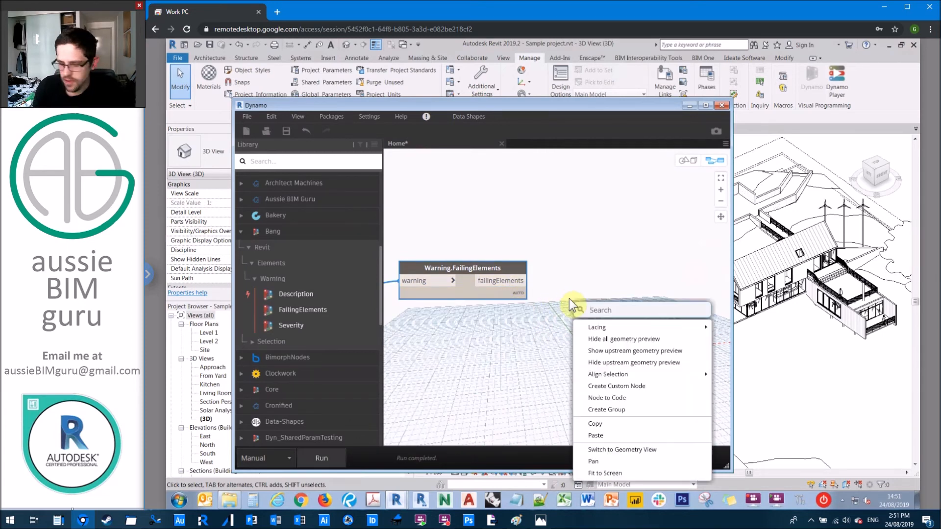
Pass Warning.FailingElements through List.Flatten and List.UniqueItems, then run and inspect the unique output
type("flatt")
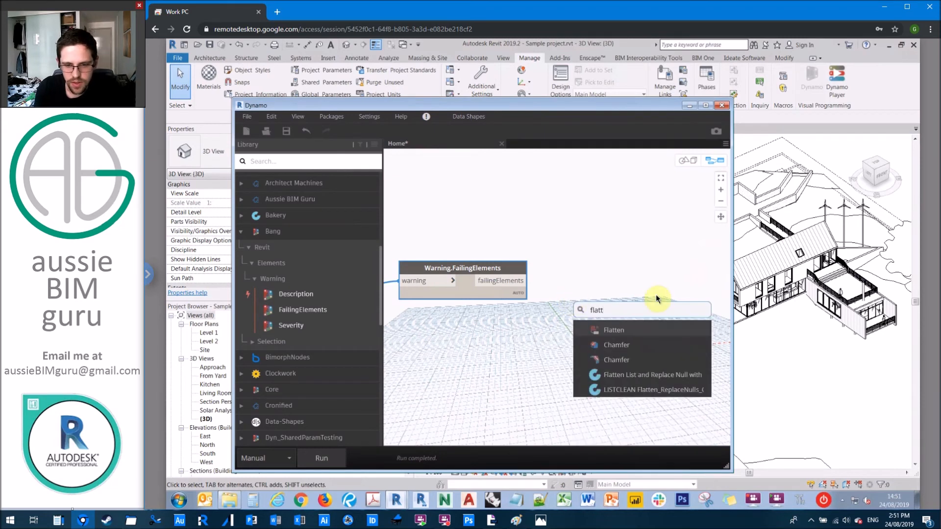
left_click(614, 329)
type("unique item")
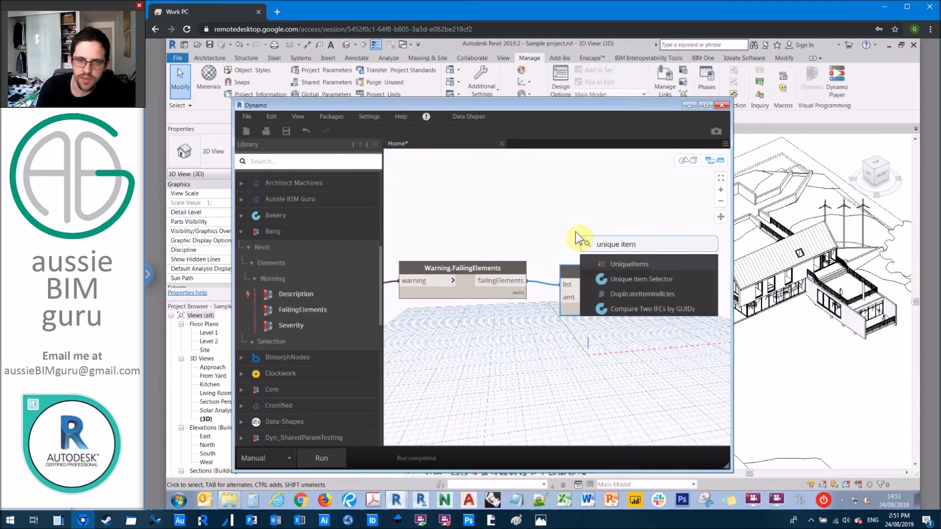
left_click(630, 265)
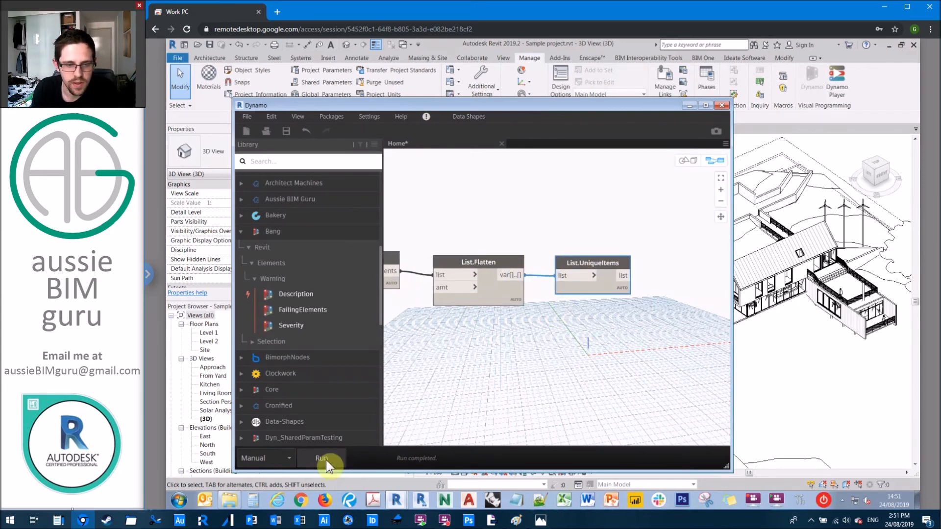
left_click(322, 459)
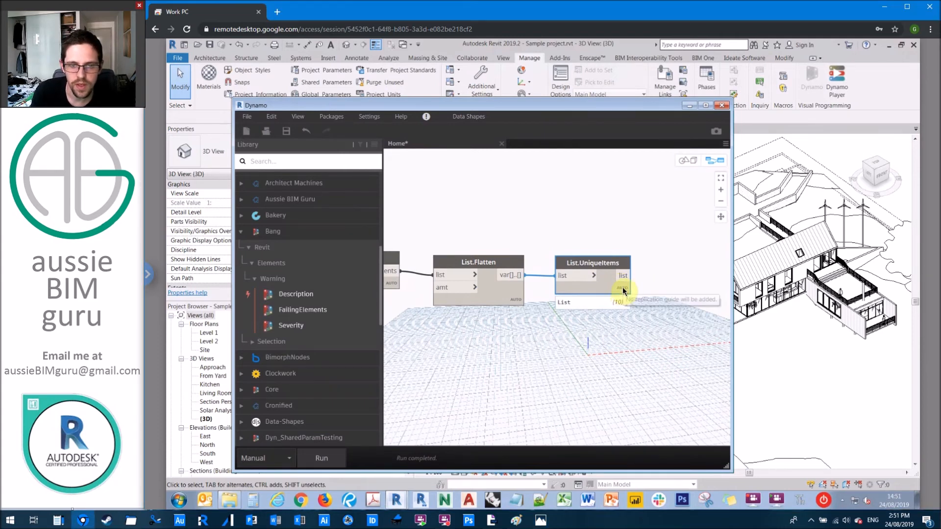
left_click(247, 117)
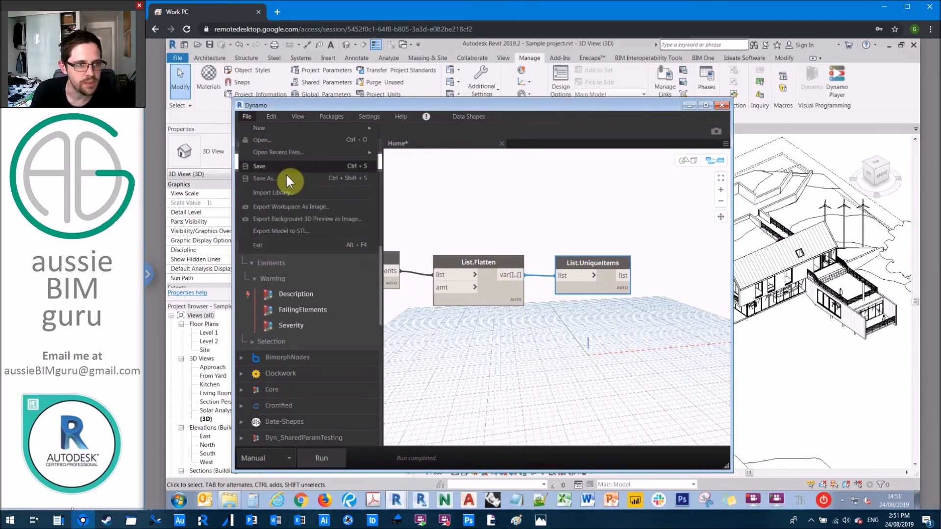
Save the graph as a new script named 'Isolate warning type' in the demo folder
left_click(263, 178)
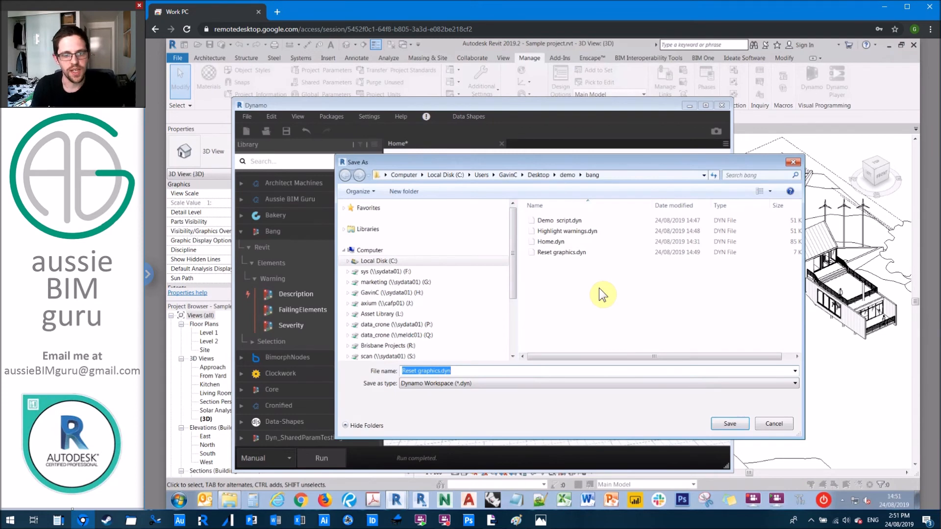
type("Isolate warning type")
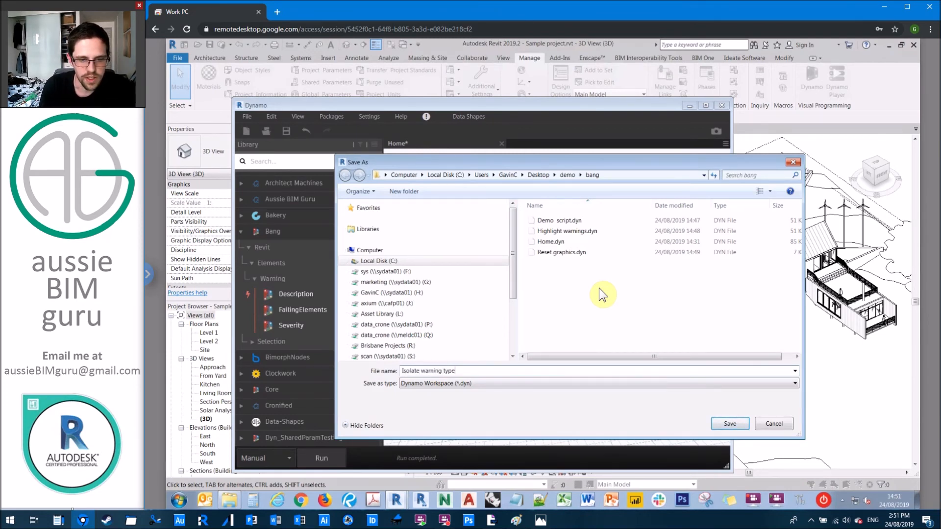
left_click(729, 424)
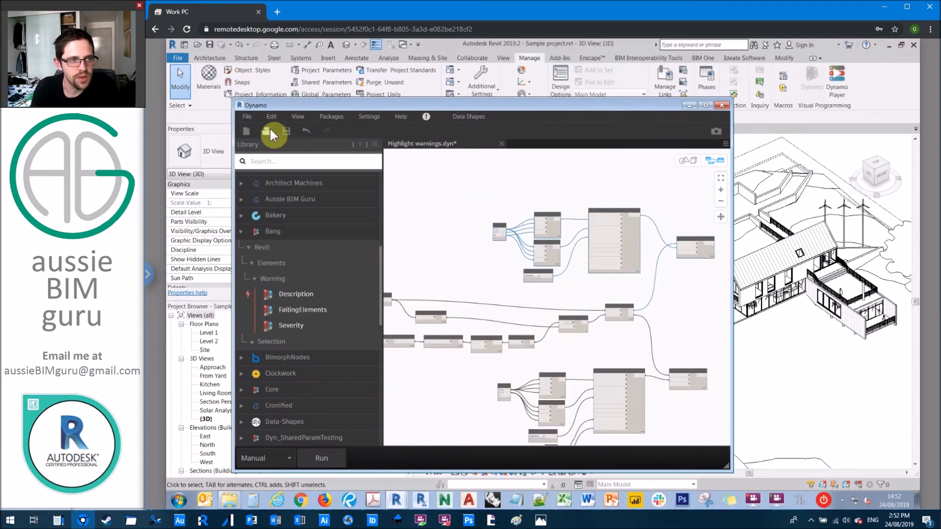
Reopen Isolate warning type.dyn and maximize Dynamo to review its colour and override nodes
left_click(266, 132)
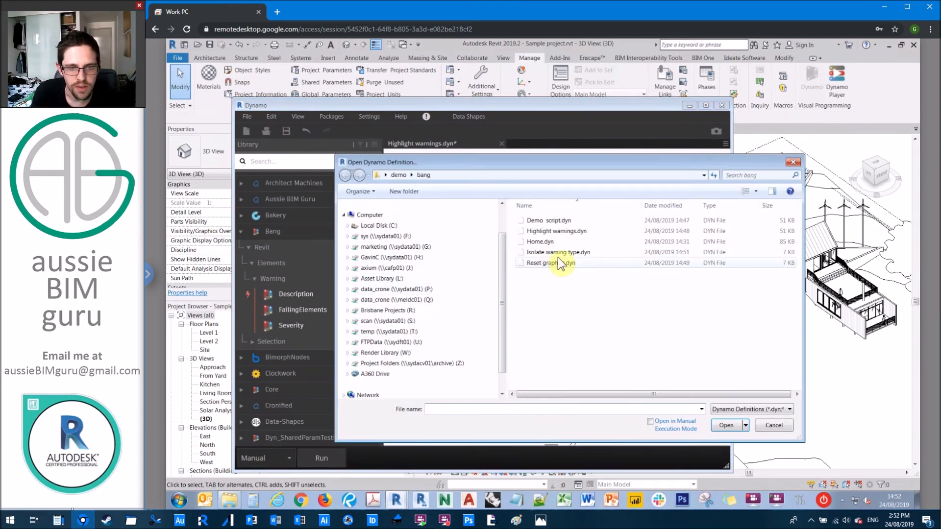
left_click(558, 253)
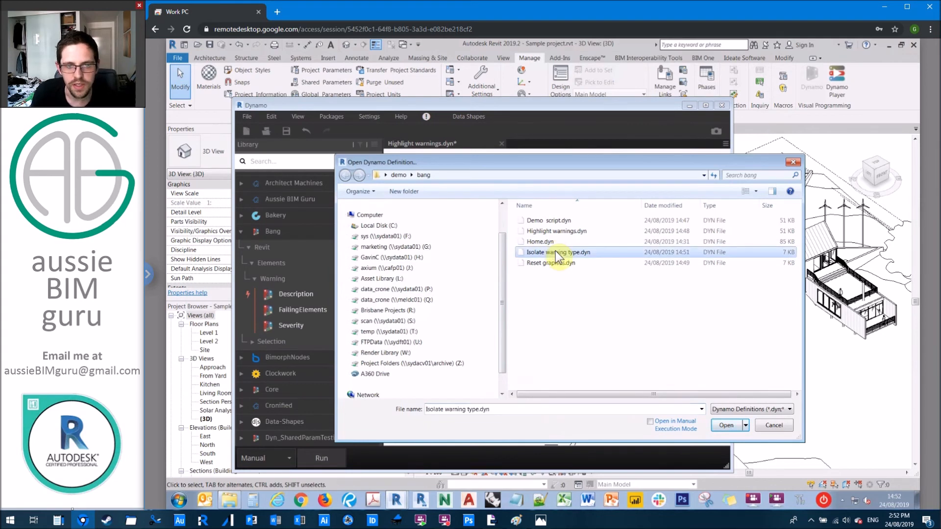
left_click(726, 425)
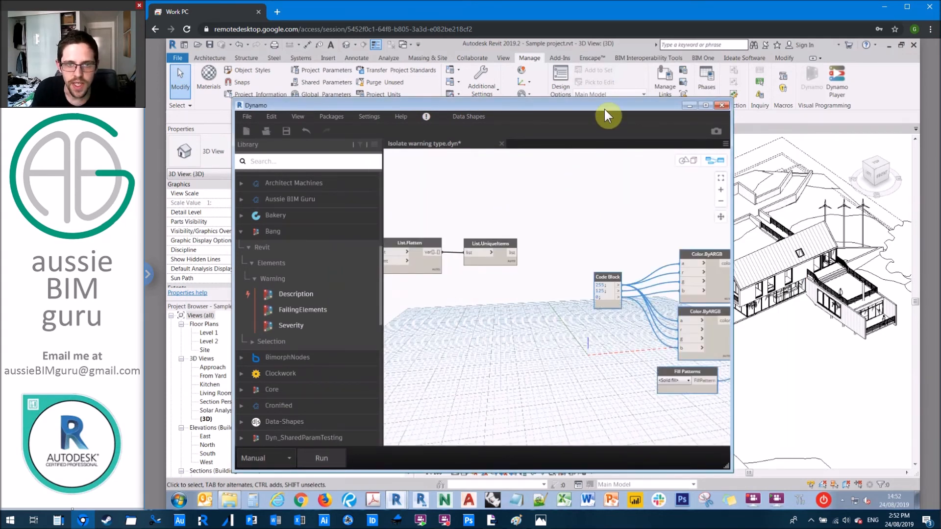
left_click(706, 105)
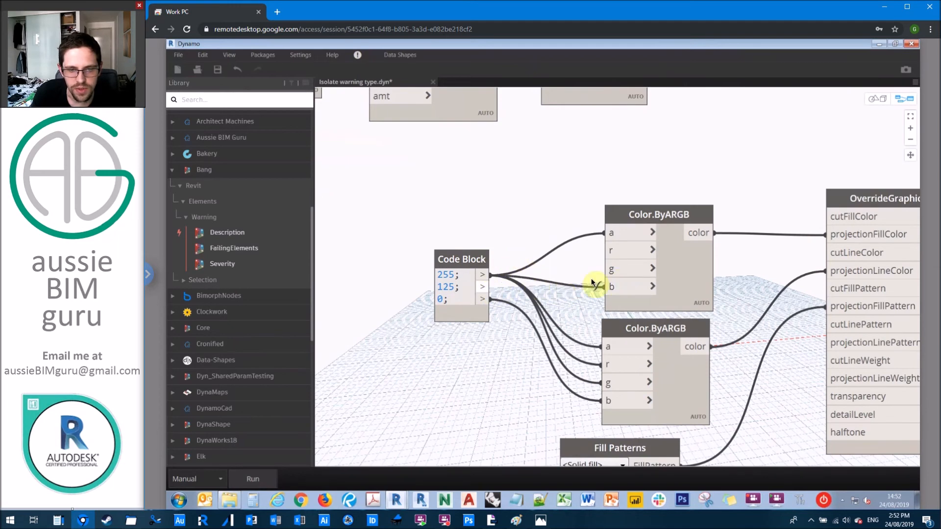
mouse_move(623, 257)
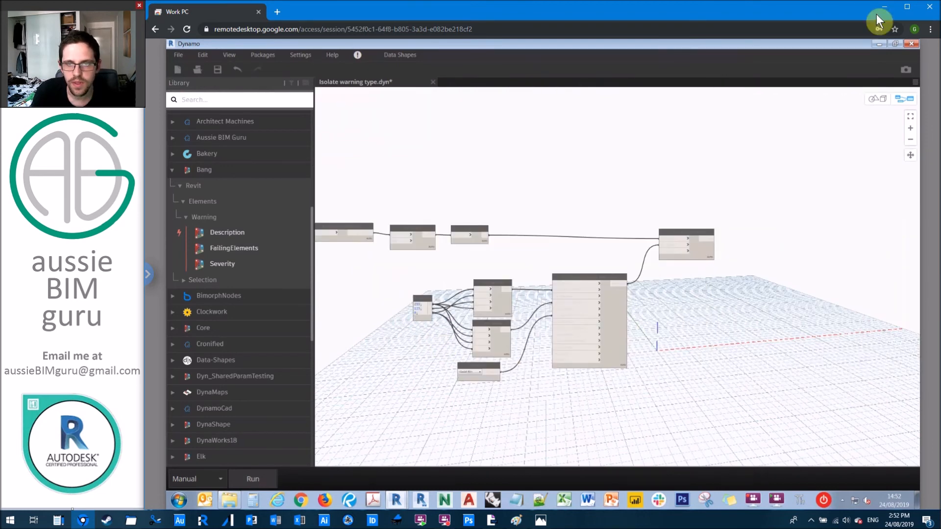
mouse_move(652, 164)
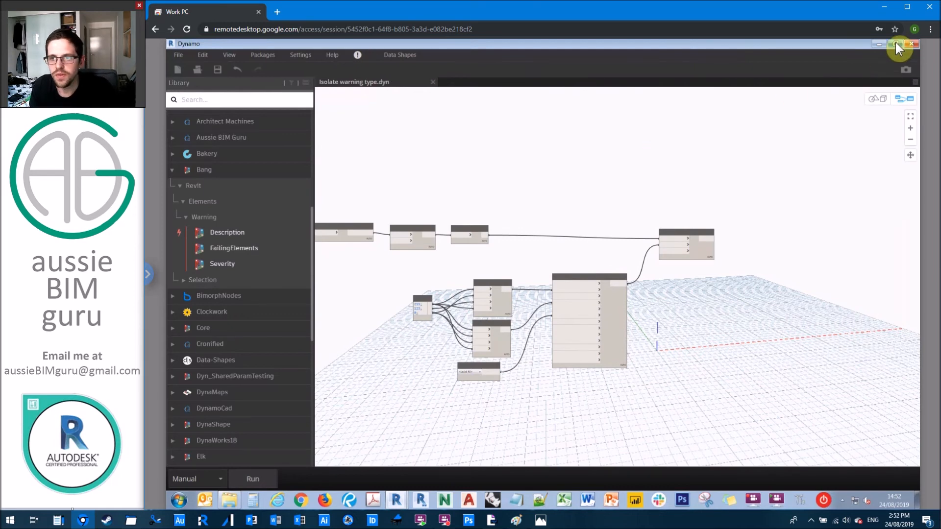
Restore the Dynamo window over Revit and run the Isolate warning type graph on the model
left_click(898, 45)
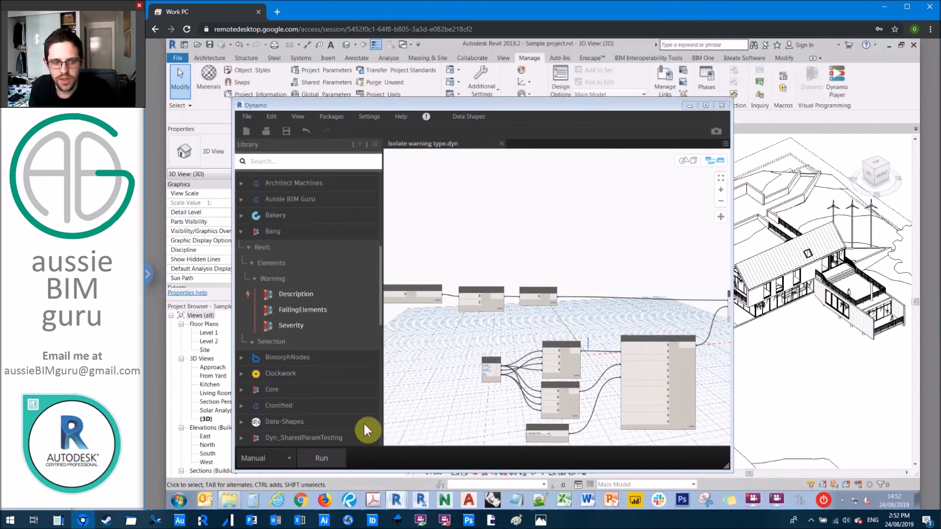
mouse_move(322, 459)
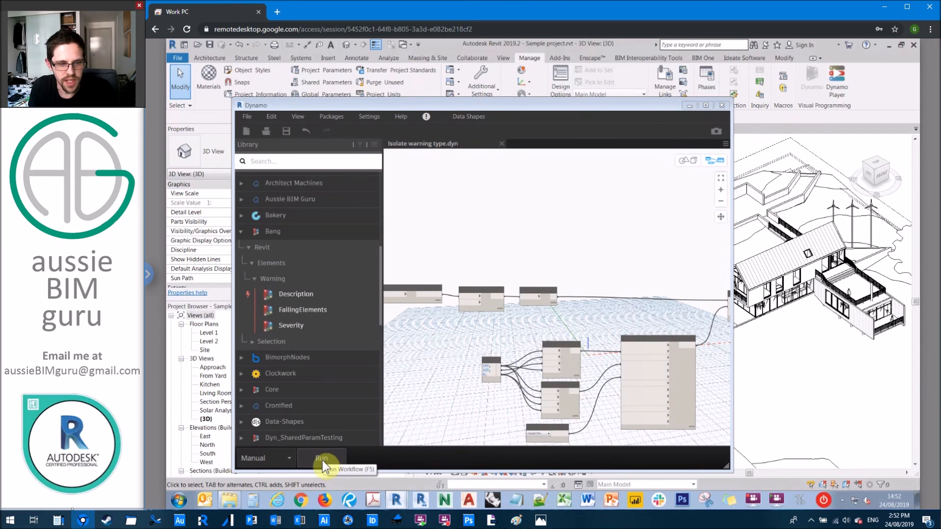
left_click(321, 459)
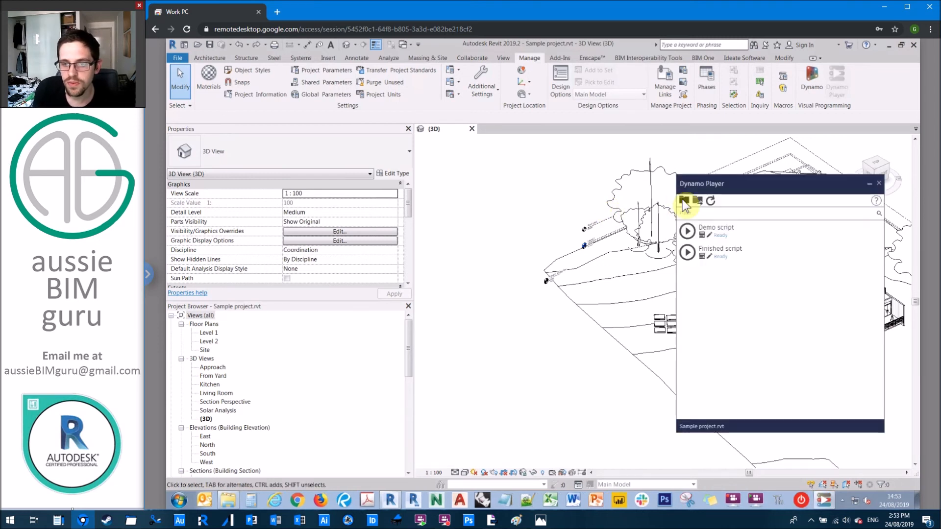
Load the demo folder into Dynamo Player and run Highlight warnings so warned elements turn orange
left_click(684, 201)
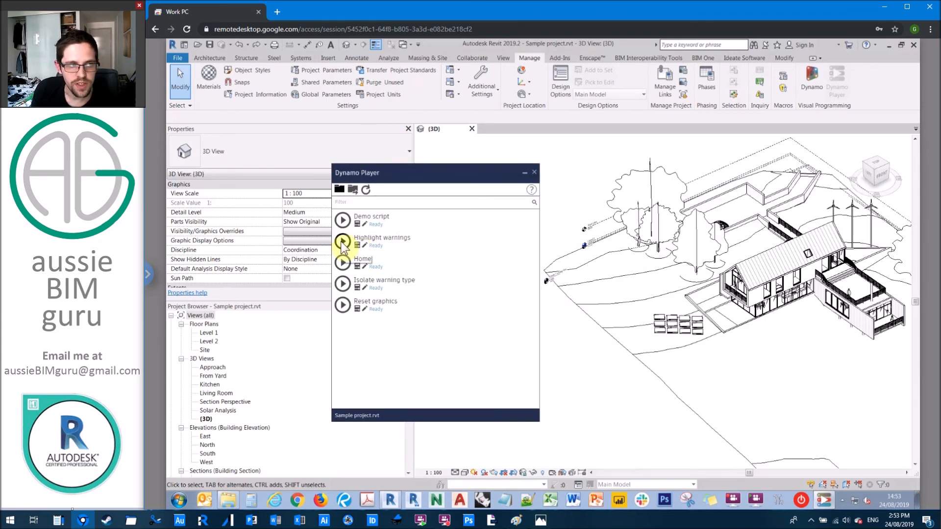
left_click(343, 242)
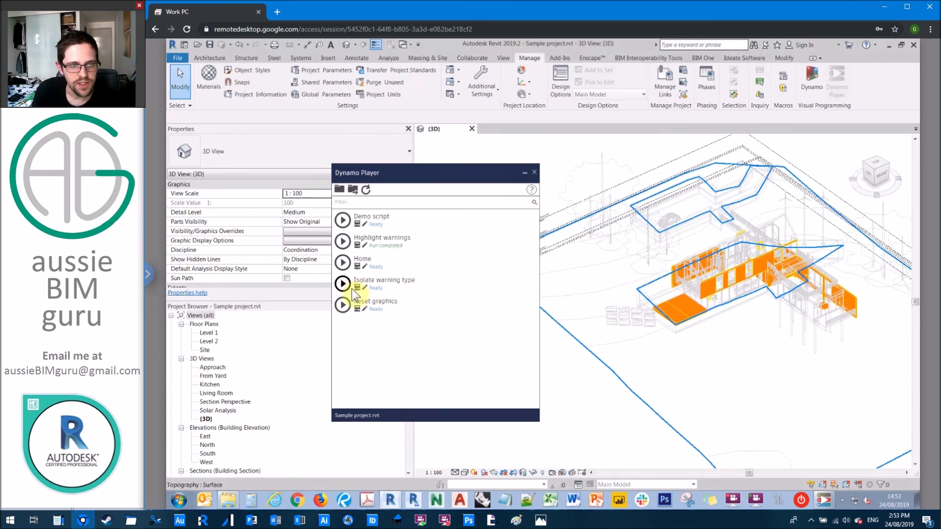
left_click(343, 285)
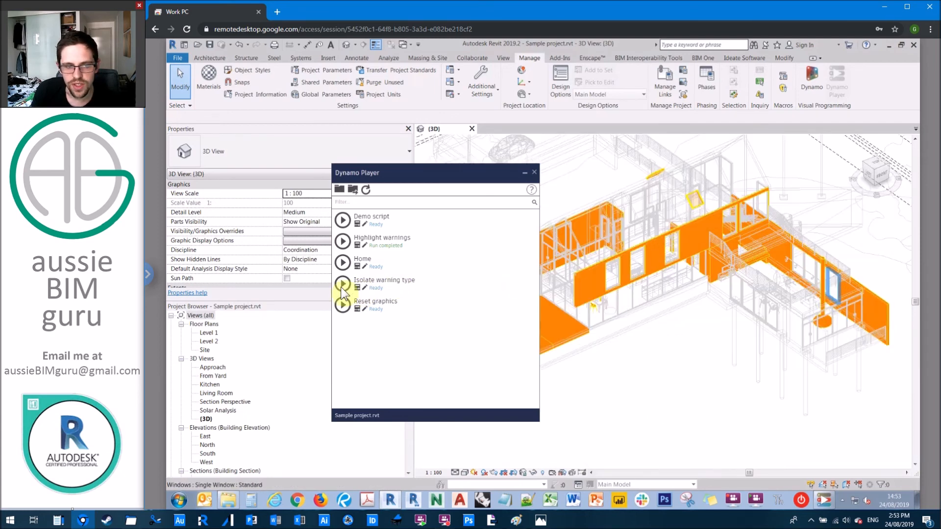
Run Isolate warning type for 'There are identical instances...' and inspect the blue duplicated chairs and bottles
left_click(365, 289)
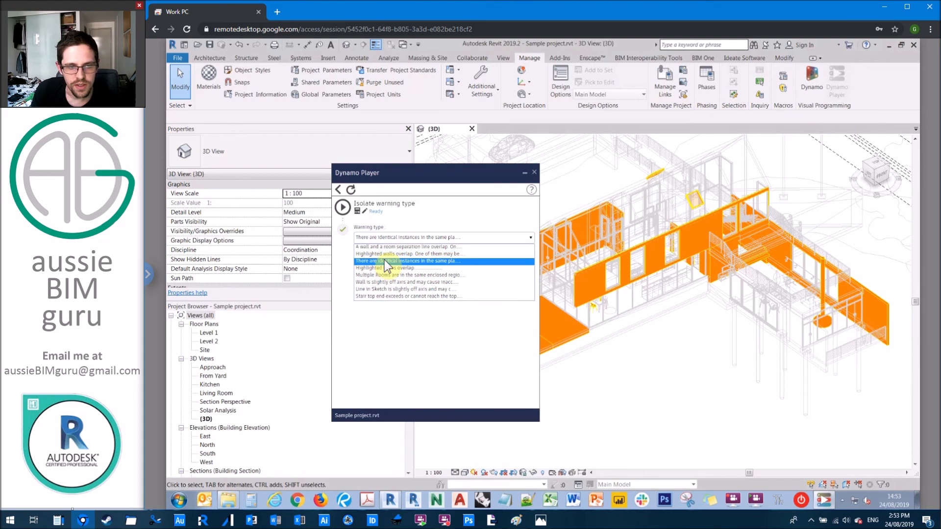
left_click(343, 207)
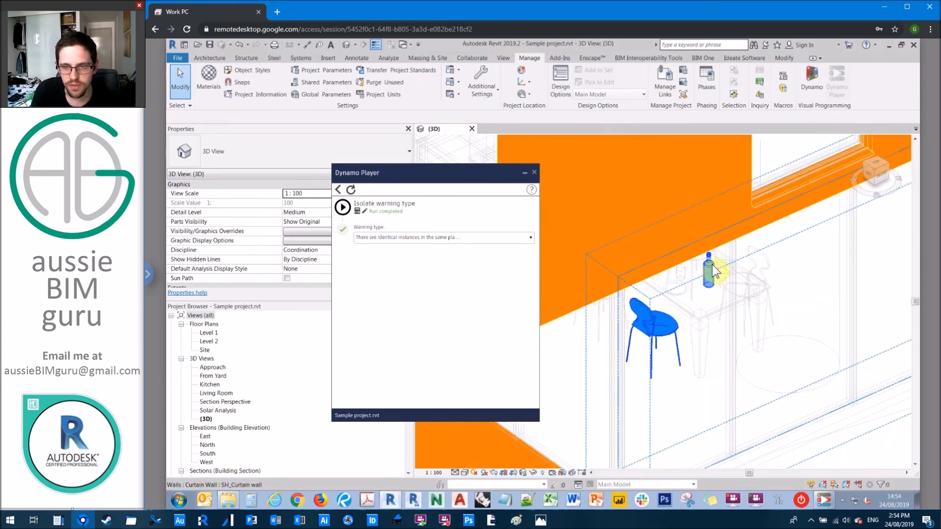
left_click(710, 271)
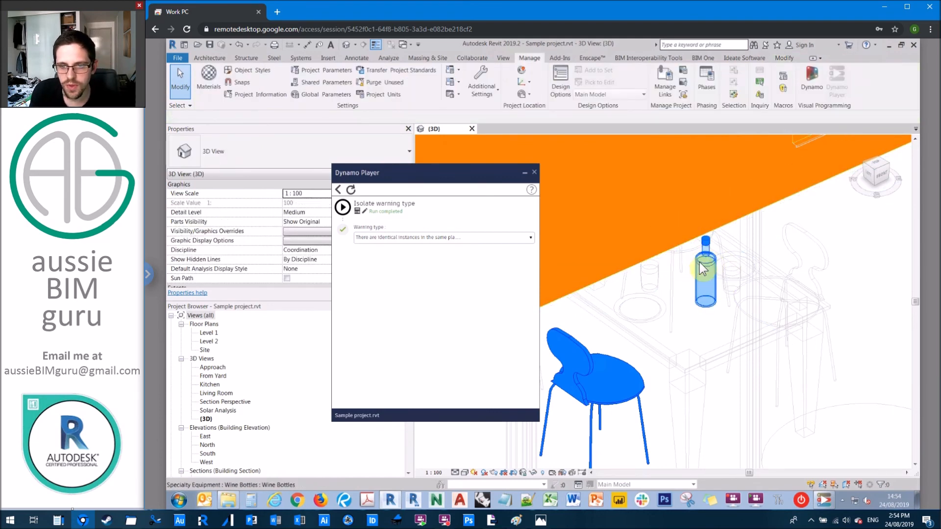
left_click(705, 271)
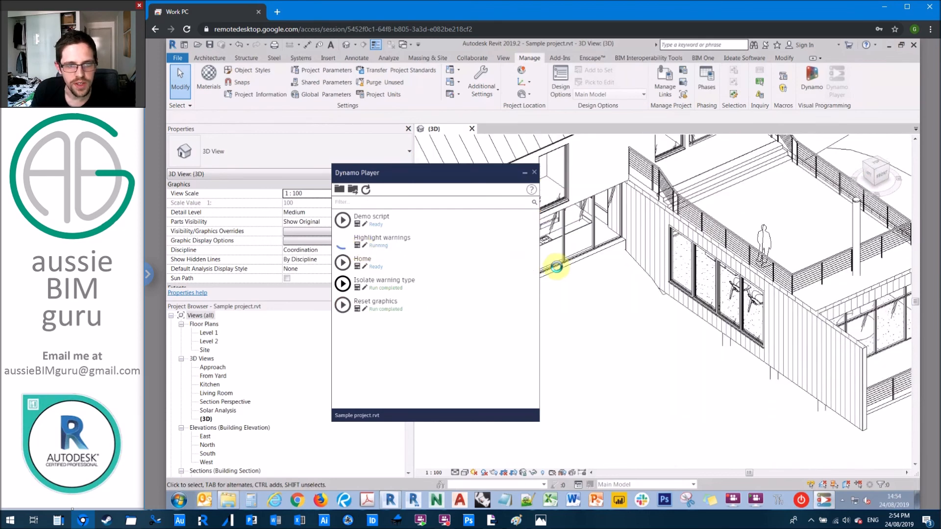
Reset the graphics and run Highlight warnings again to recolour warned elements orange
left_click(342, 241)
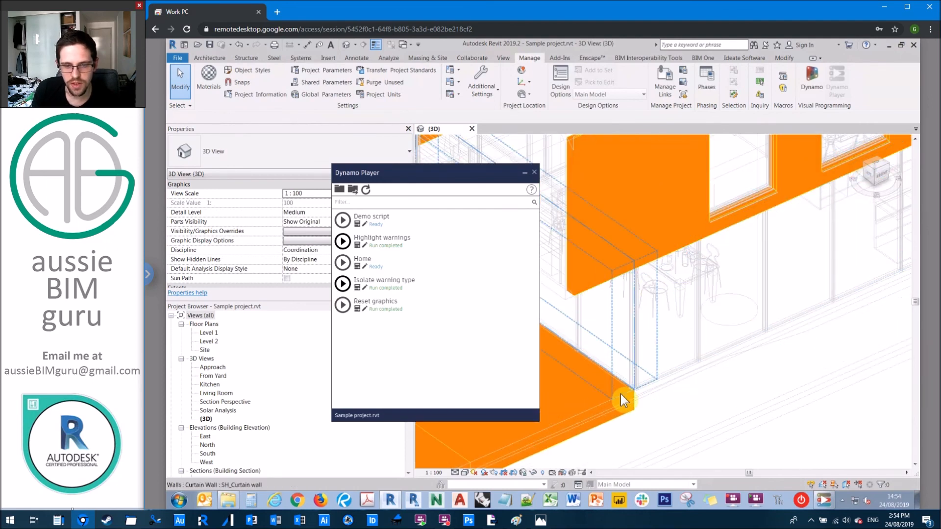
left_click(624, 403)
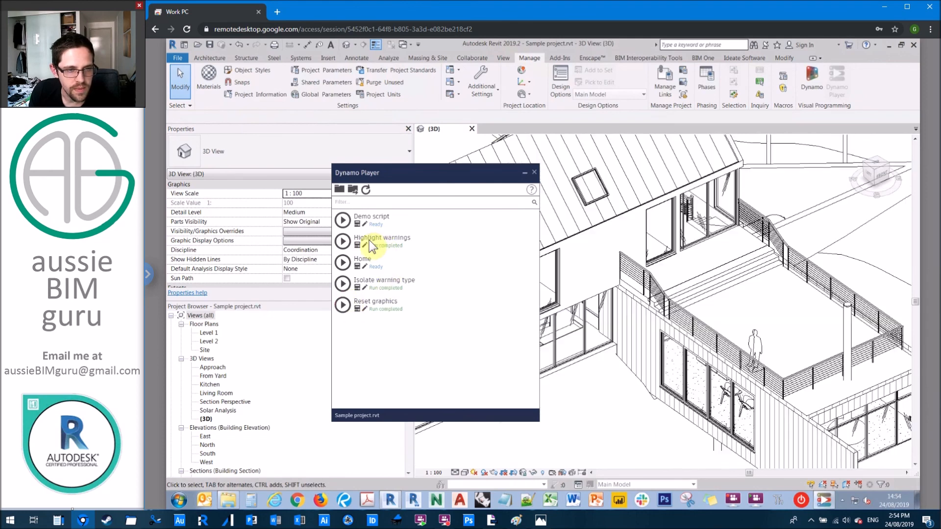
left_click(342, 241)
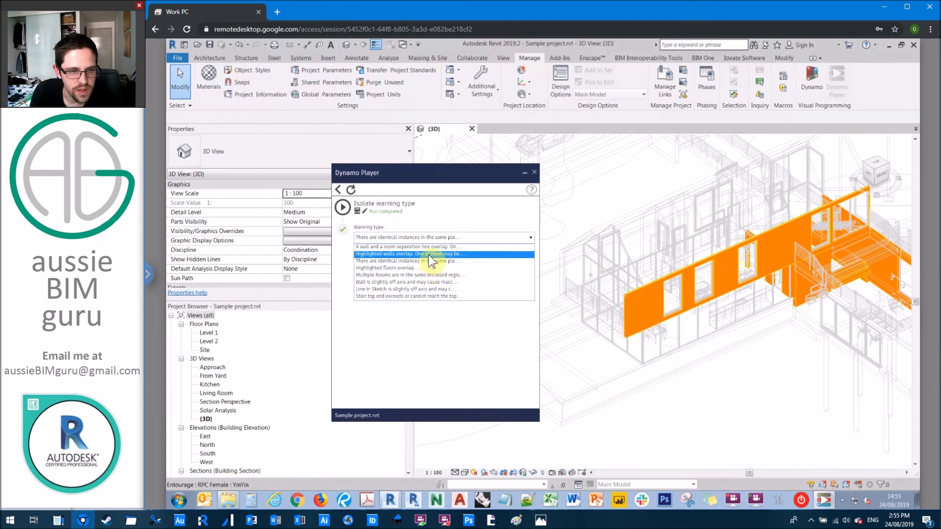
Isolate 'Highlighted walls overlap' in blue, then advance Acrobat to the Review Warnings slide
left_click(425, 253)
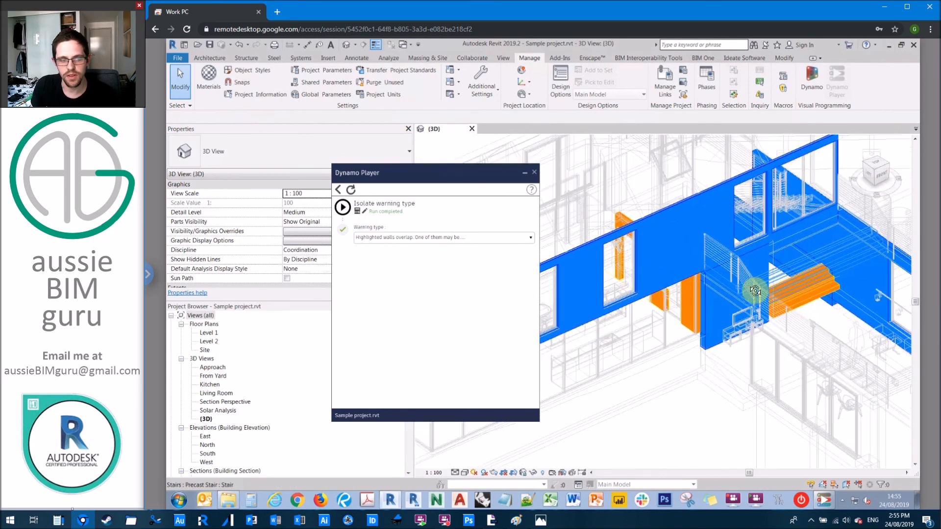
left_click(200, 316)
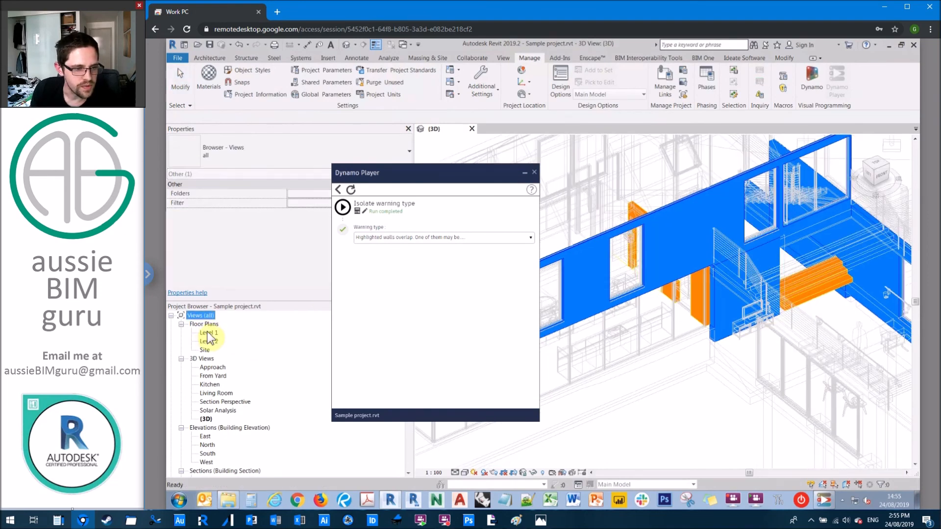
double_click(208, 333)
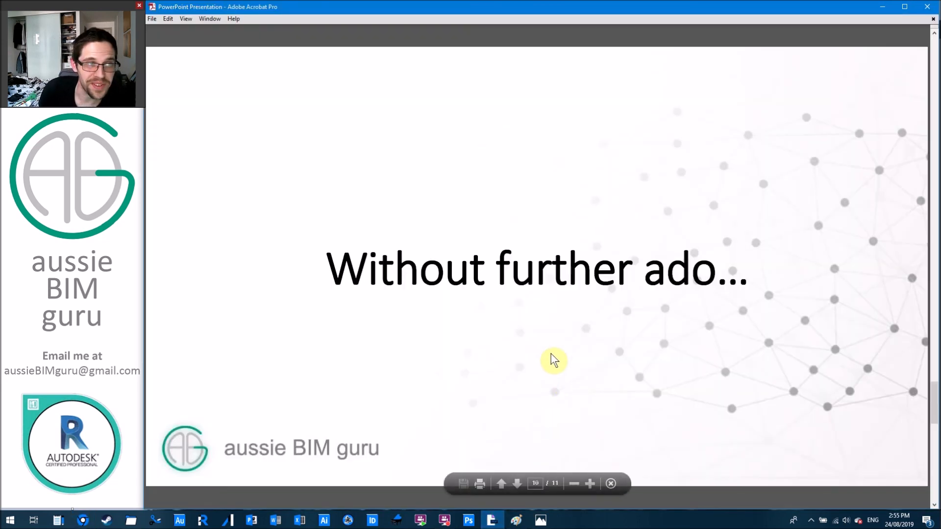
left_click(515, 483)
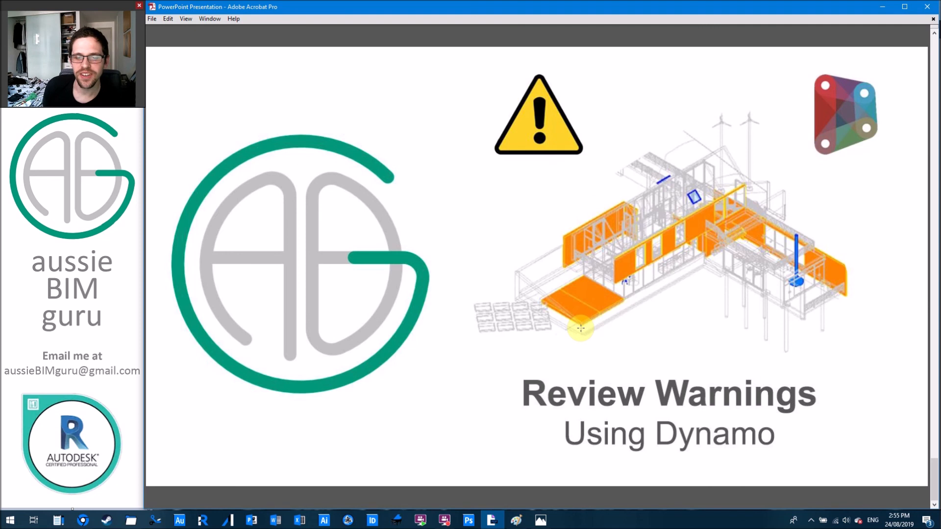